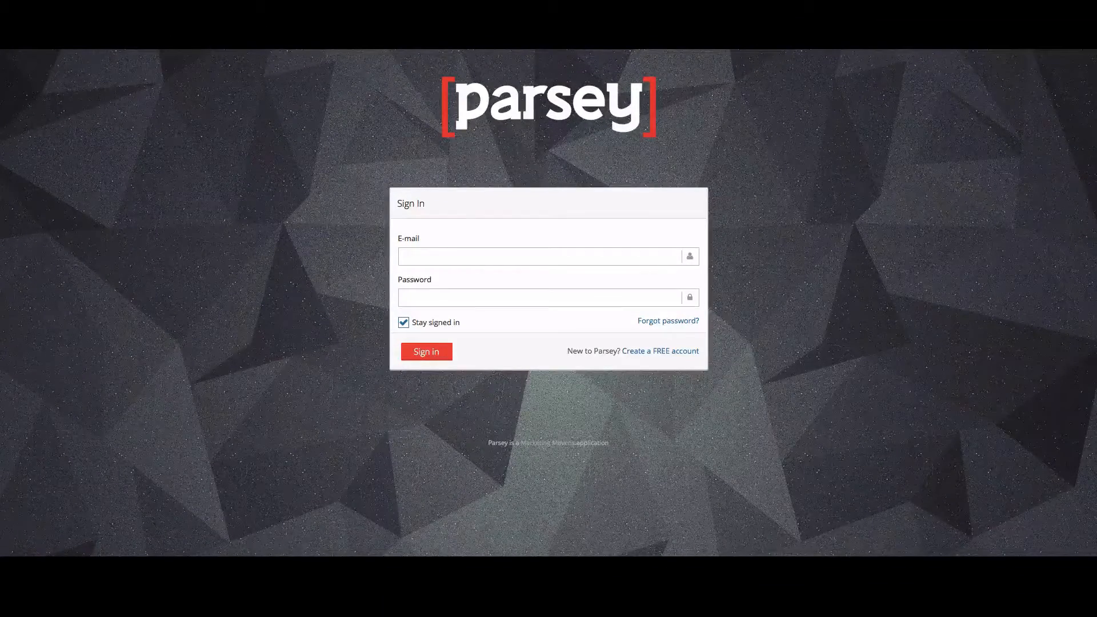
click(538, 256)
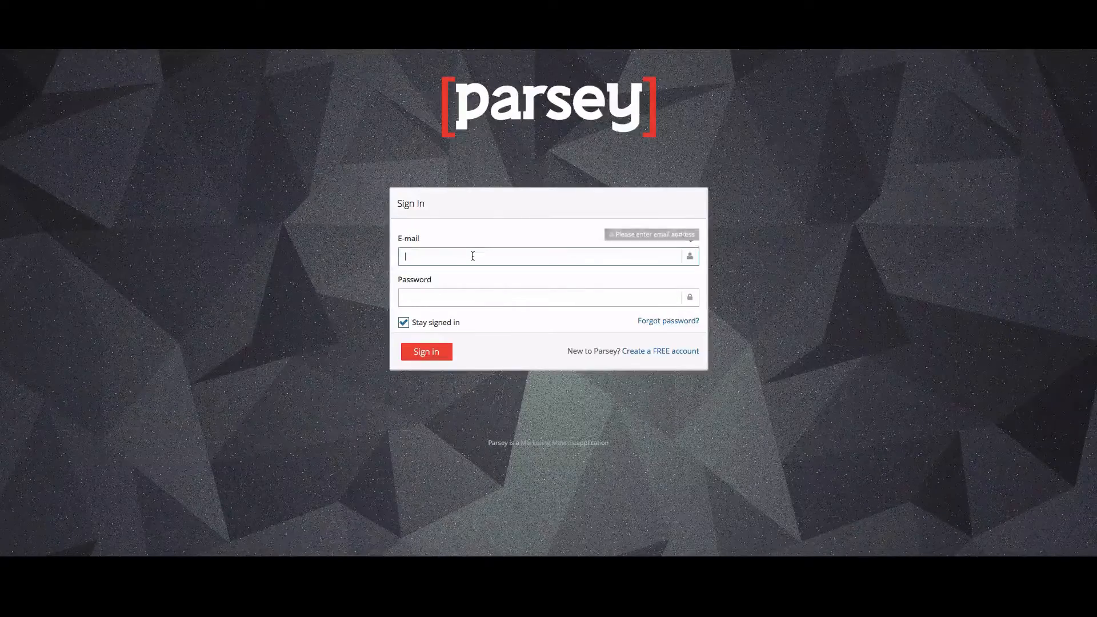
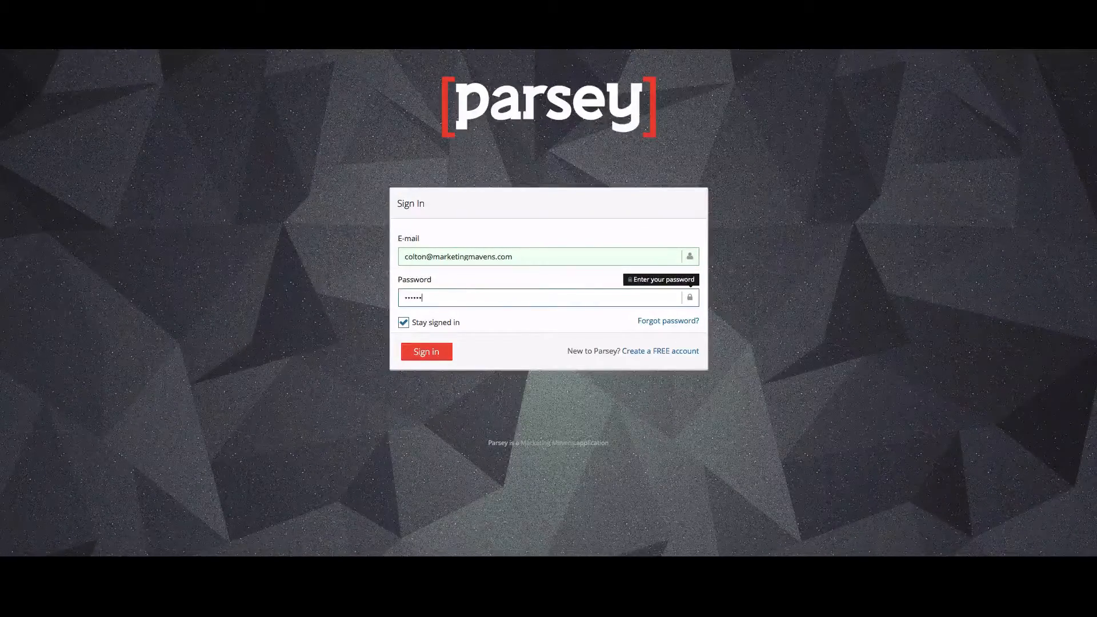
click(426, 351)
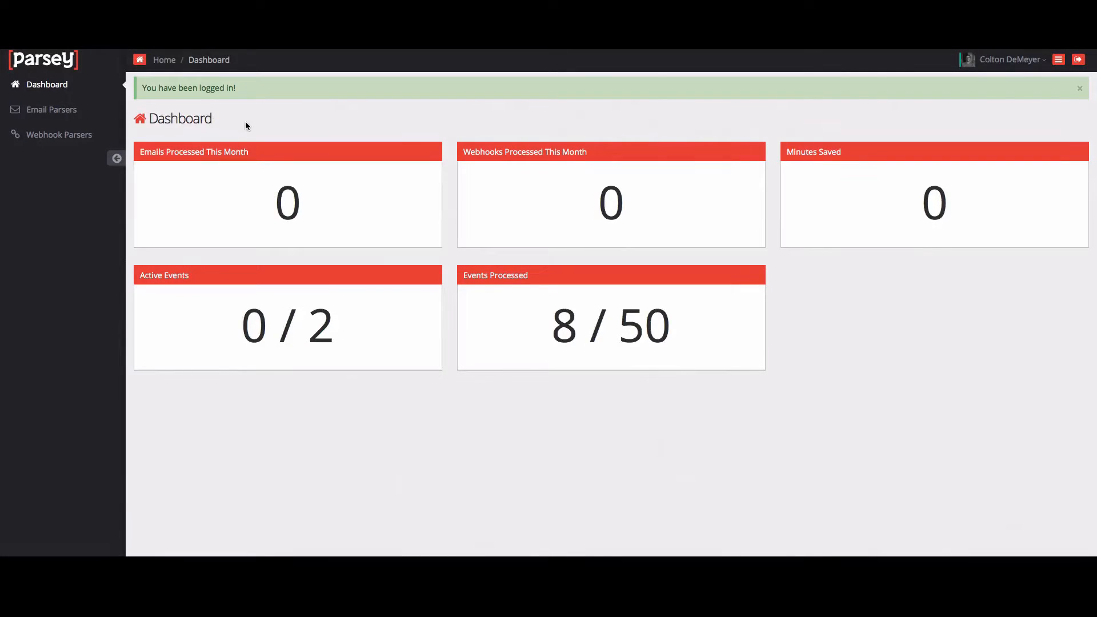
mouse_move(50, 110)
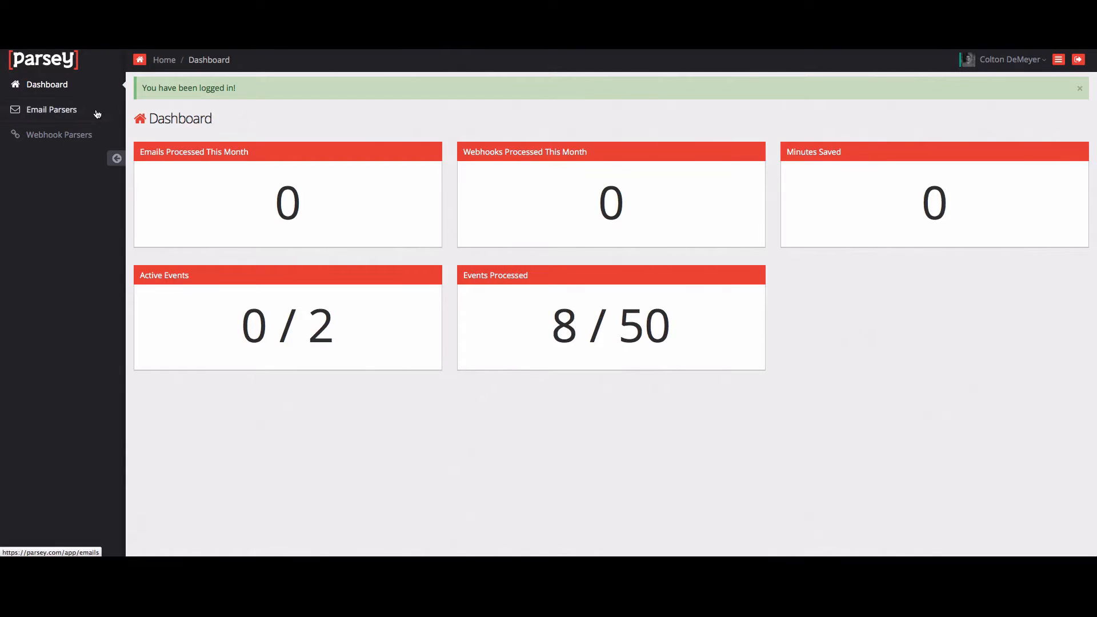
Go to the Email Parsers section from the dashboard sidebar
click(51, 110)
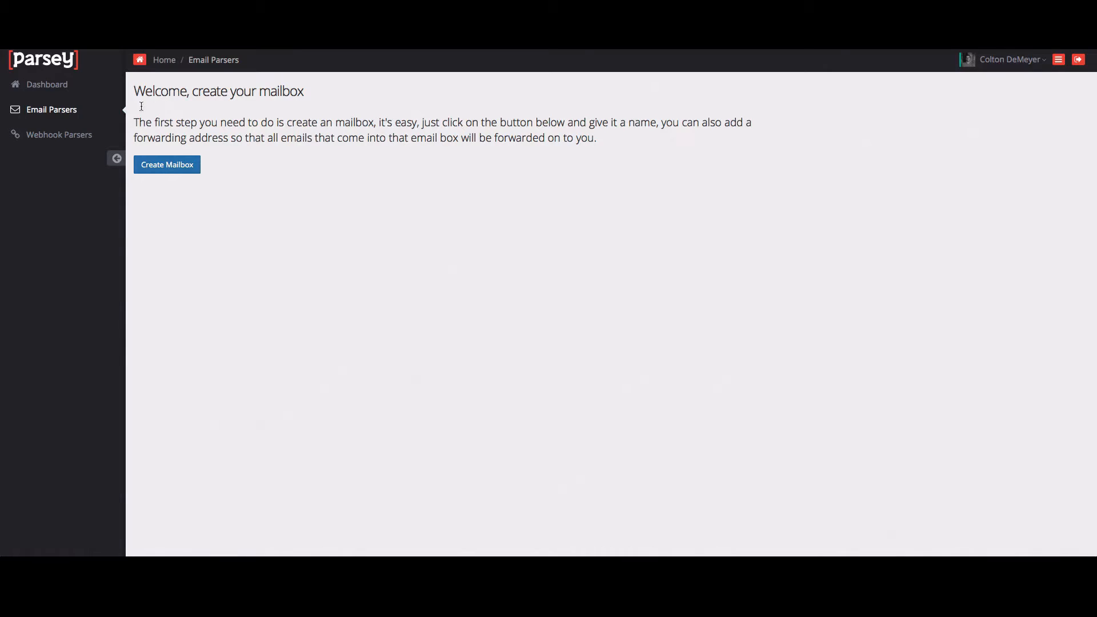
Create a mailbox labelled 'Lead Source' and copy its generated email address
click(167, 165)
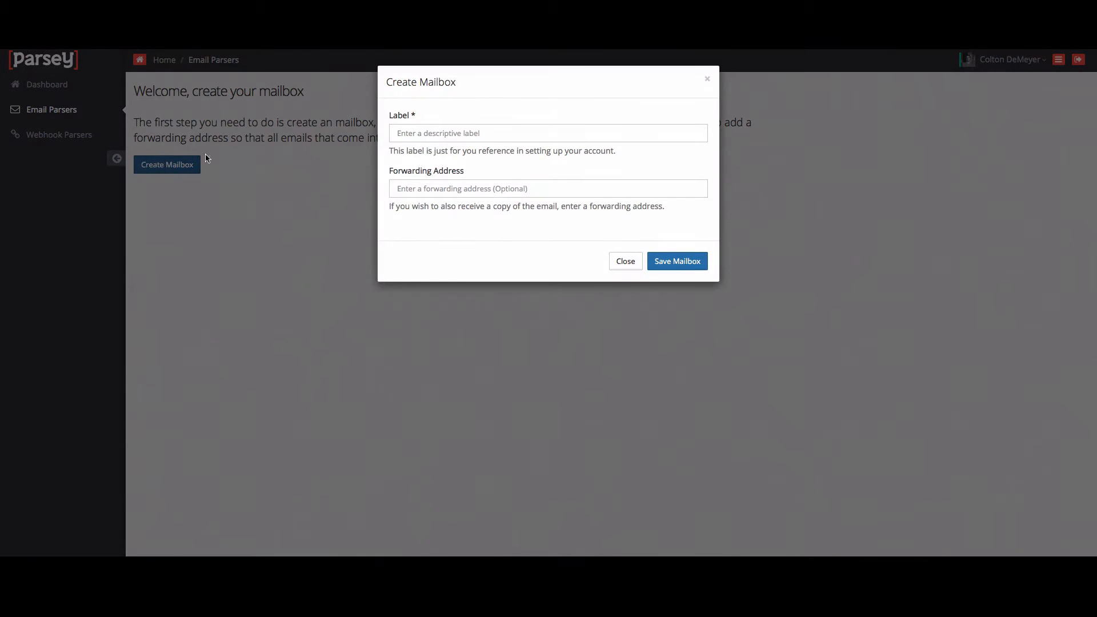
click(548, 132)
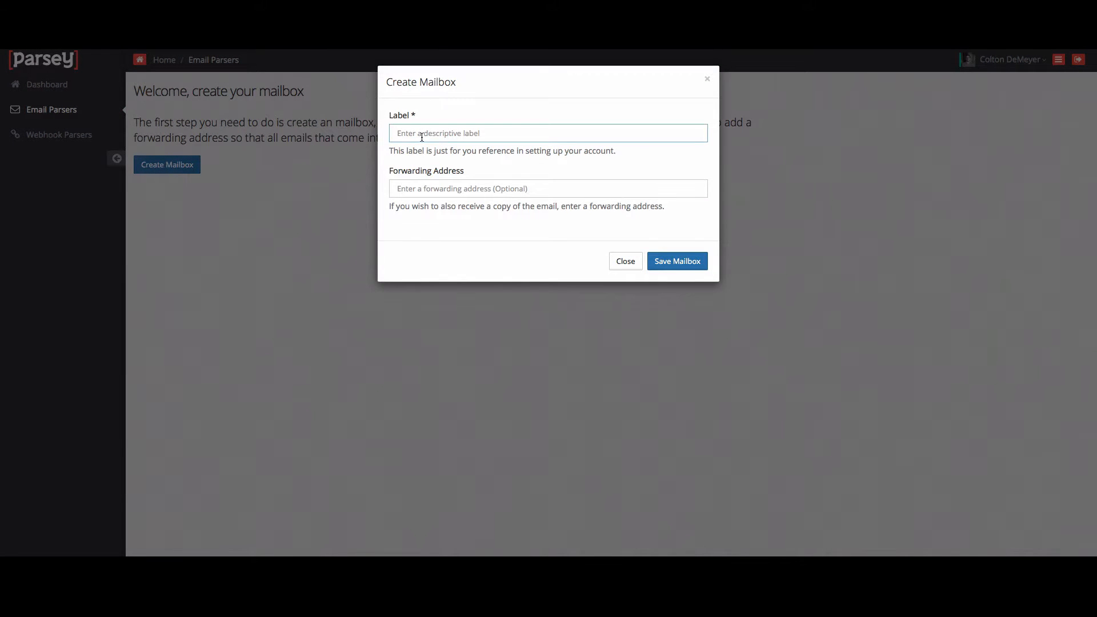
text(Lead S)
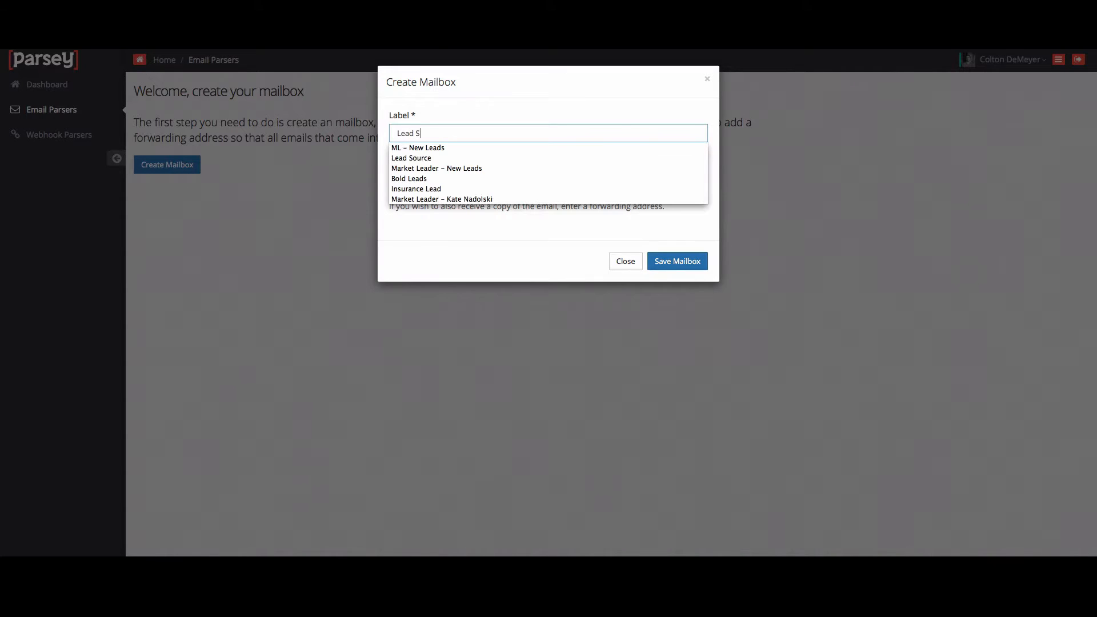
click(676, 261)
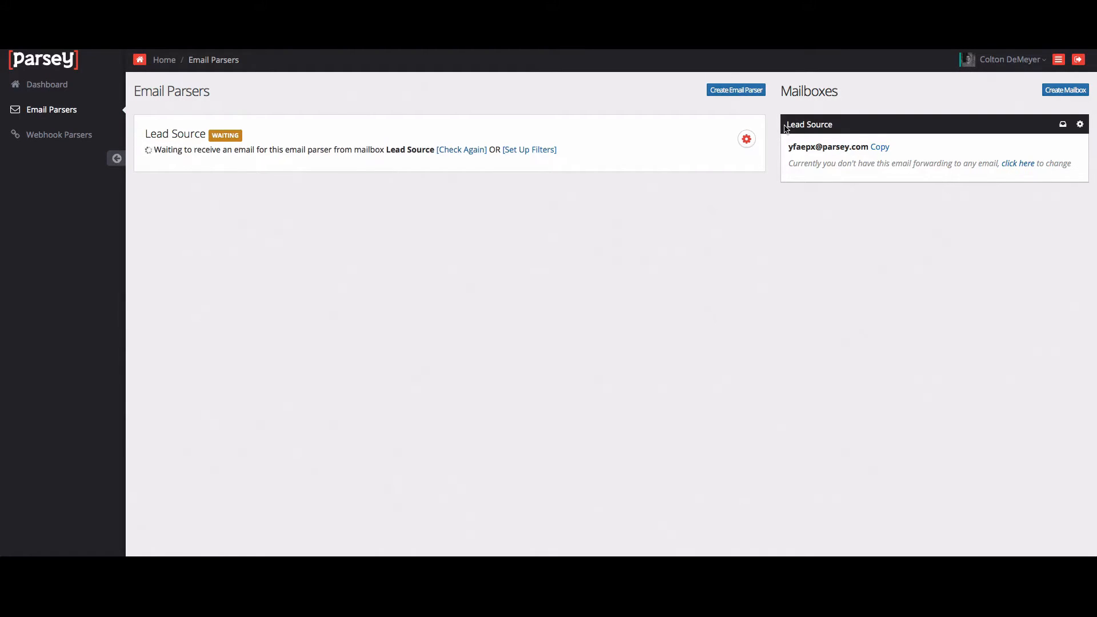
mouse_move(831, 148)
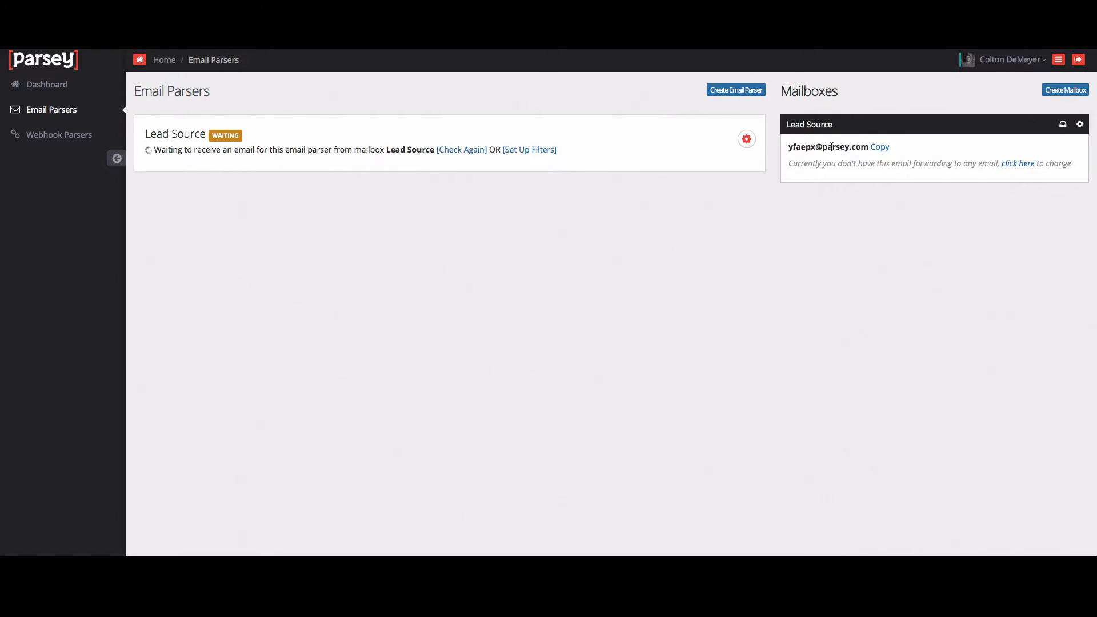
click(880, 146)
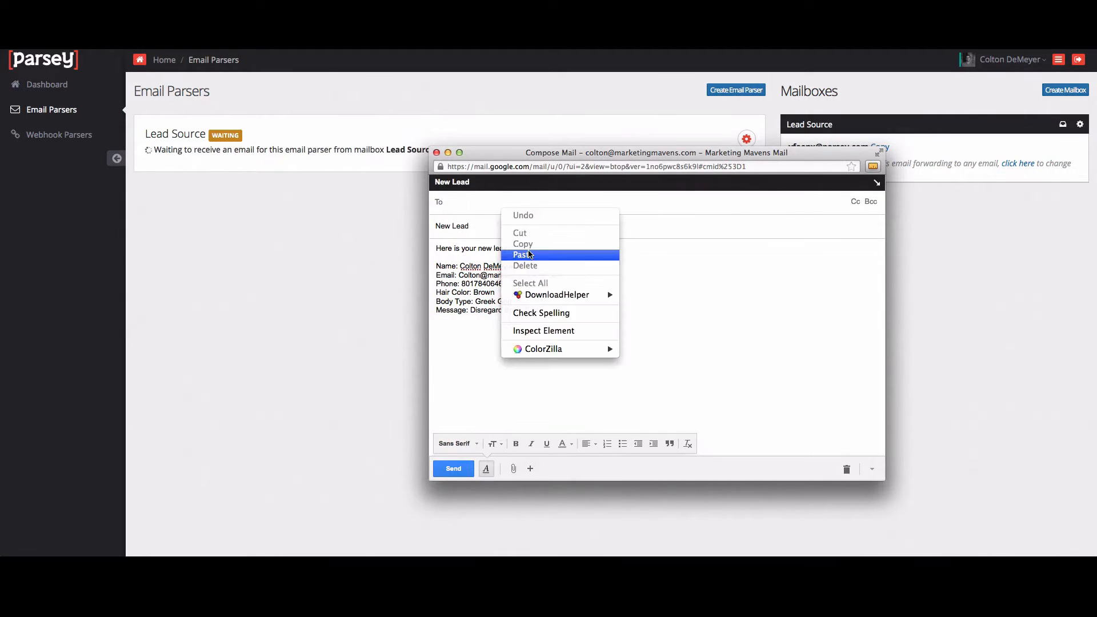
Address the New Lead Gmail message to the copied mailbox address and send it
click(522, 254)
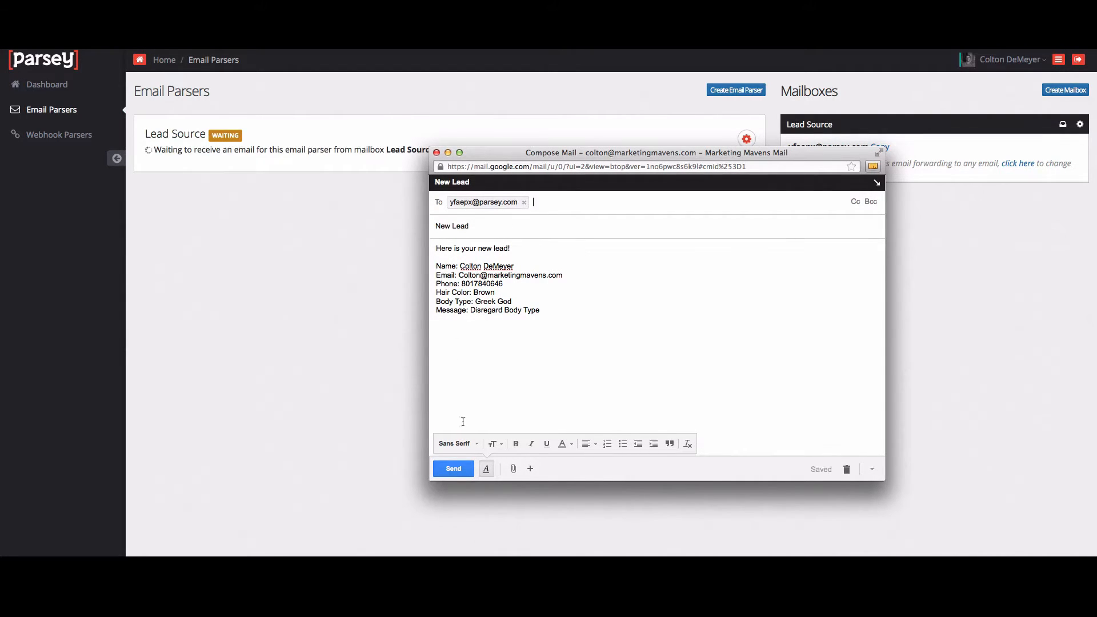
click(453, 469)
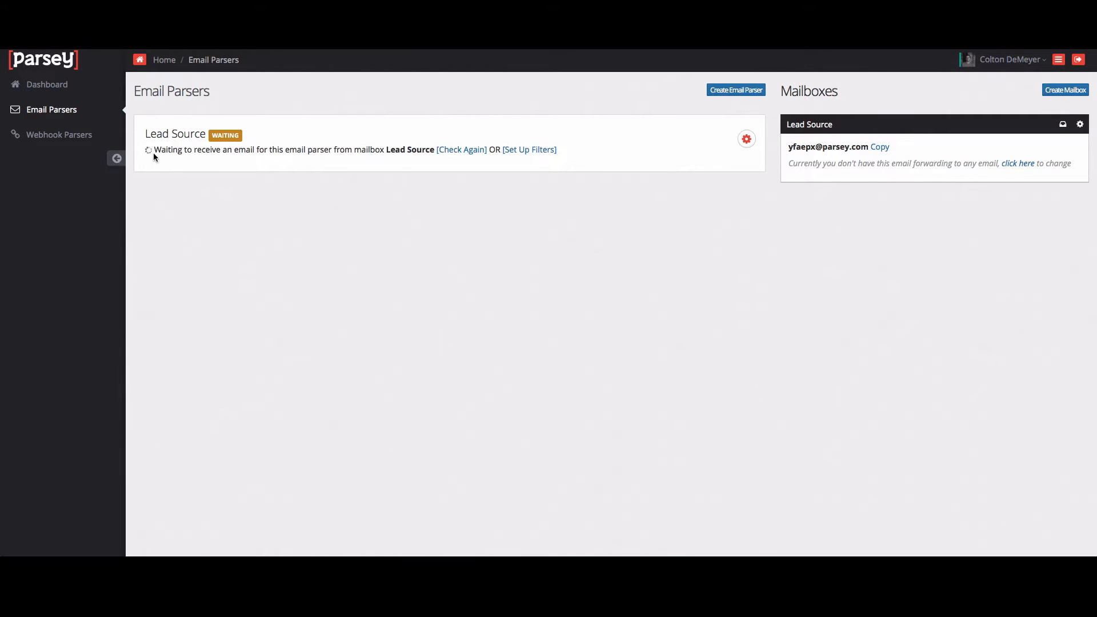
mouse_move(233, 168)
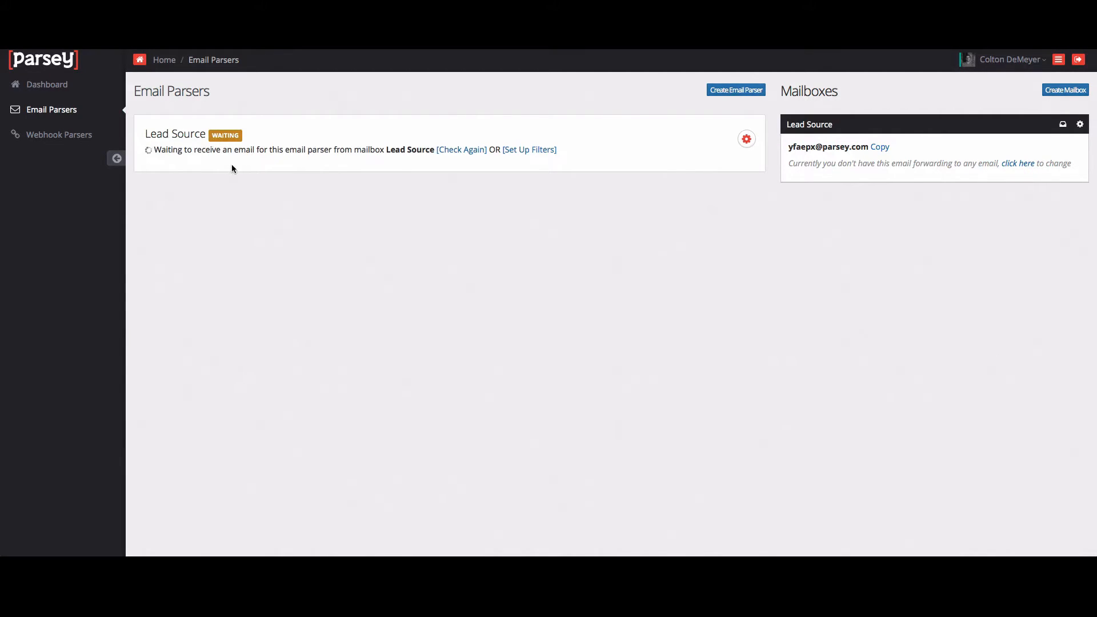
mouse_move(519, 154)
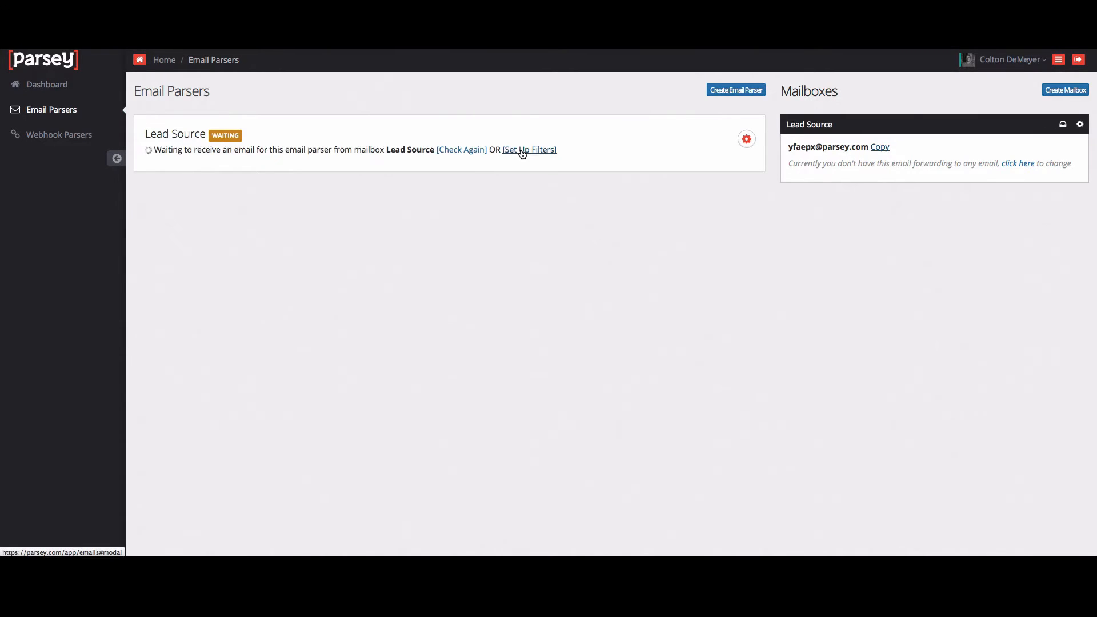
Add a custom filter matching emails whose Subject contains 'New Lead' and finish
click(529, 149)
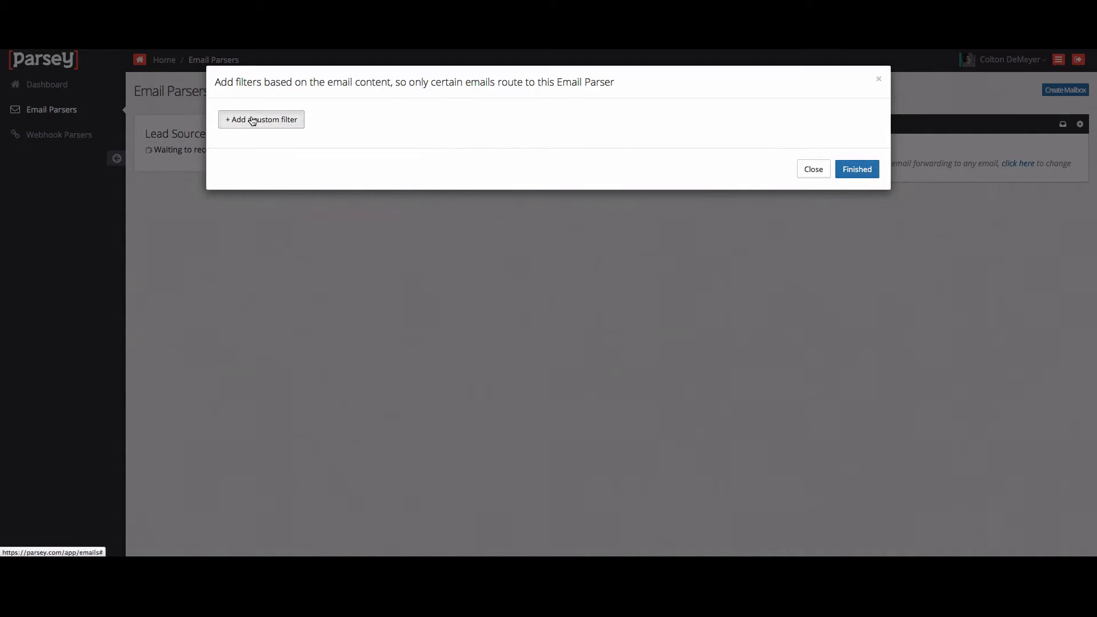
click(261, 119)
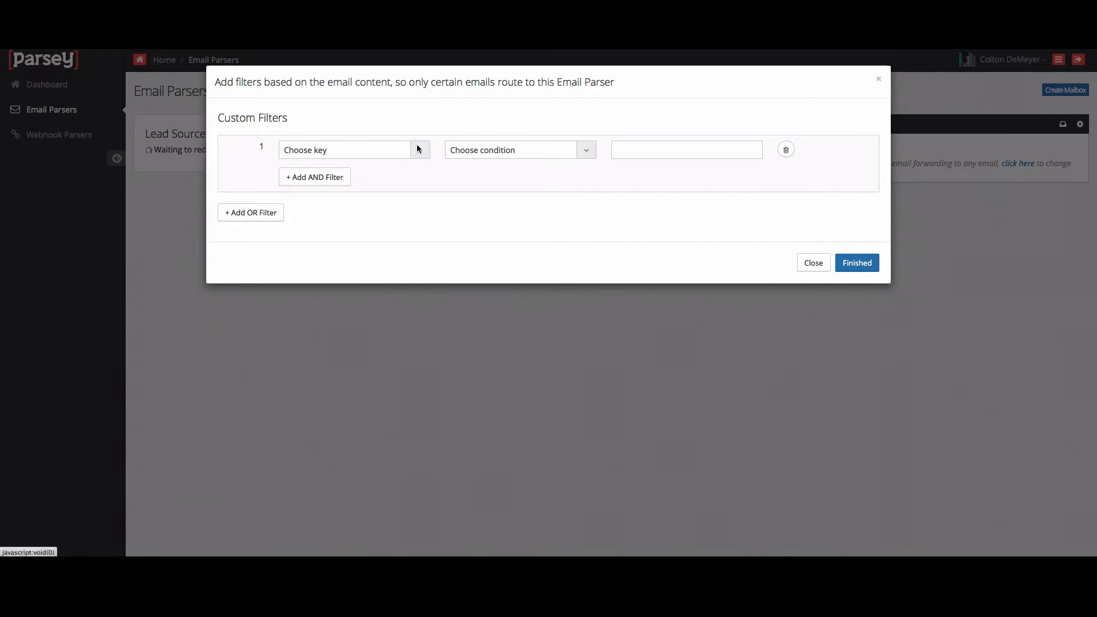
click(345, 149)
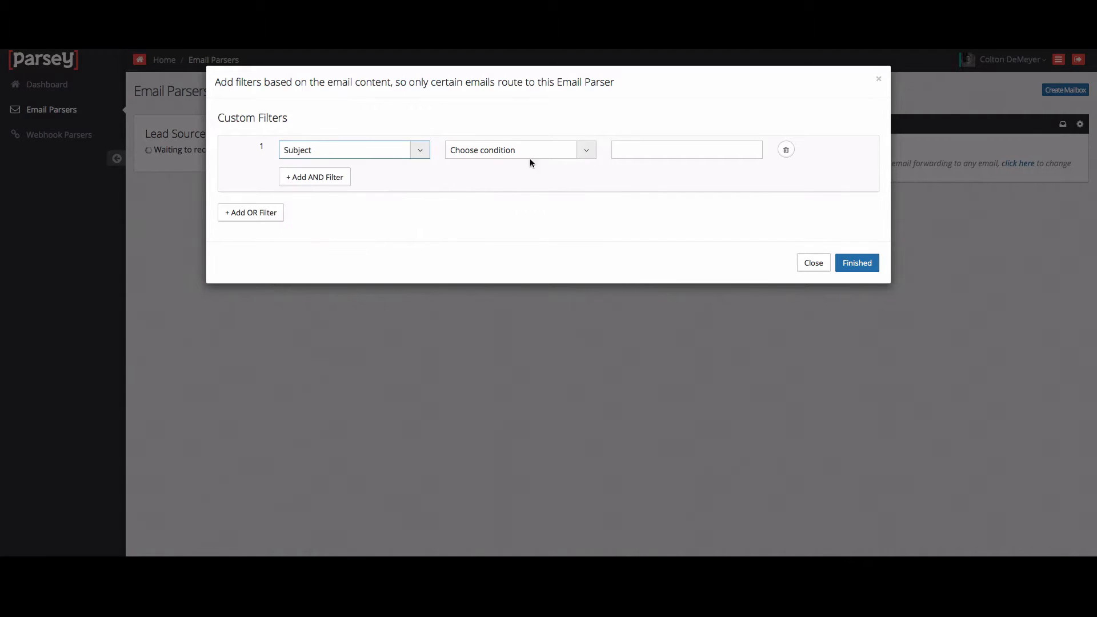
click(519, 150)
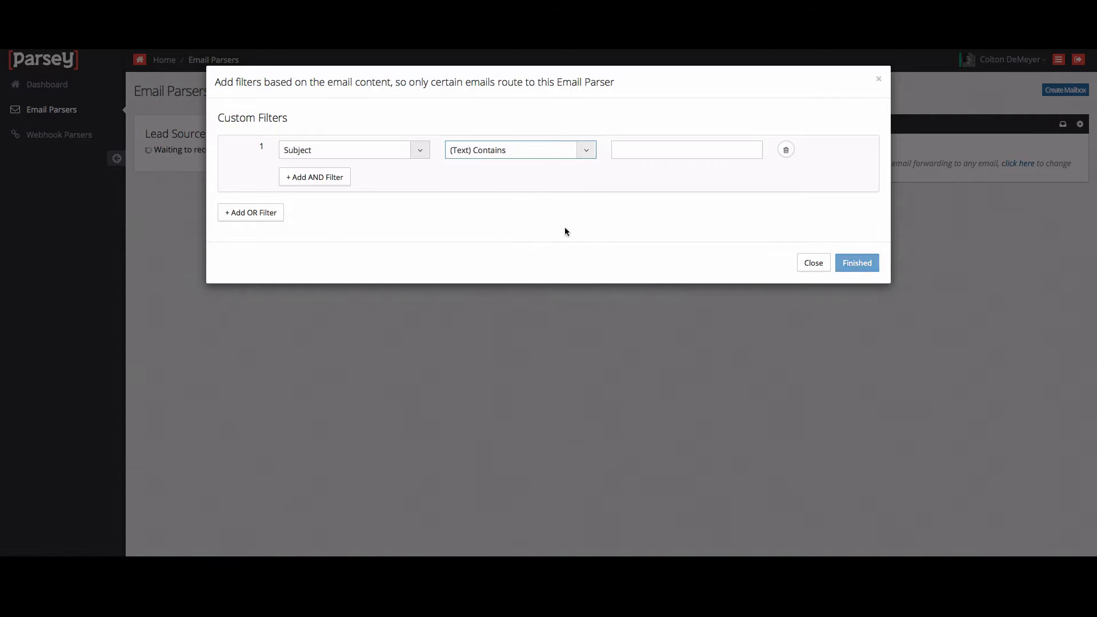
text(N)
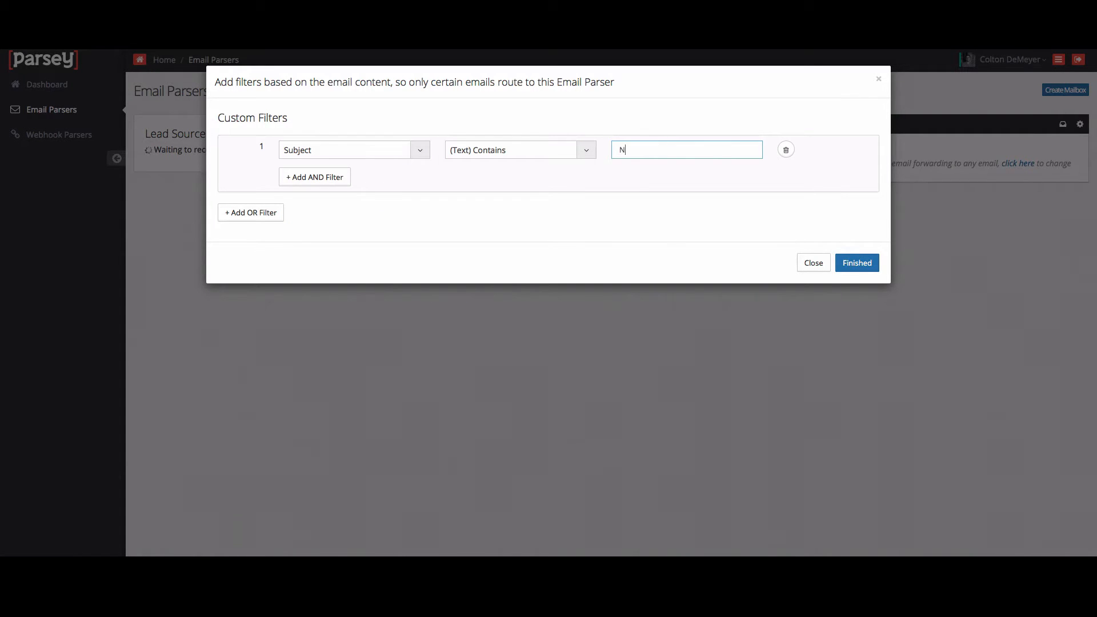
text(ew Lead)
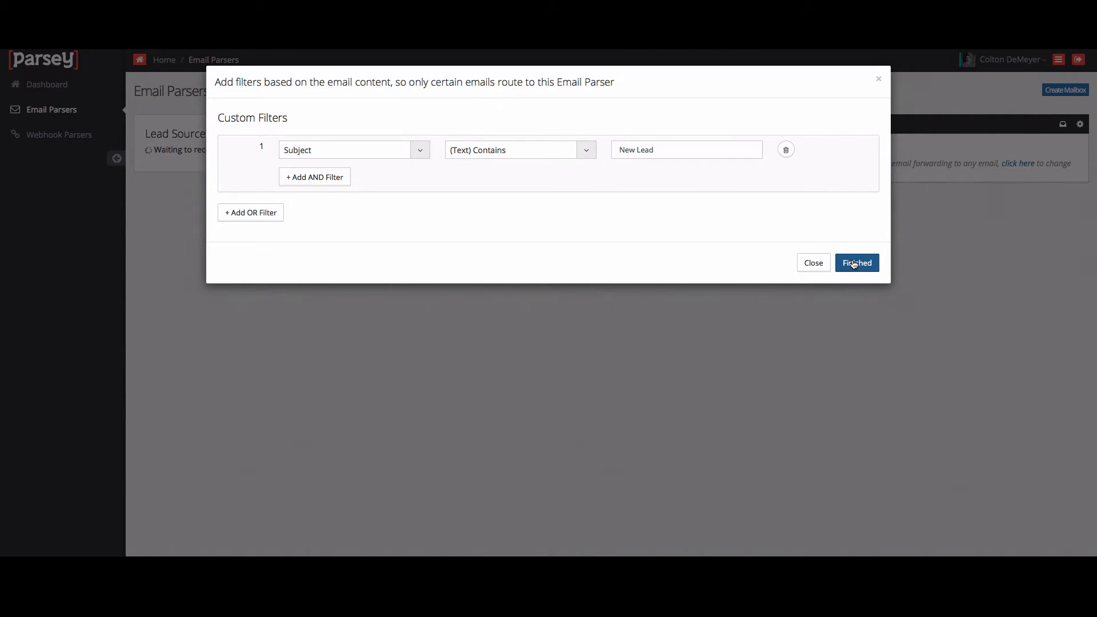
click(856, 263)
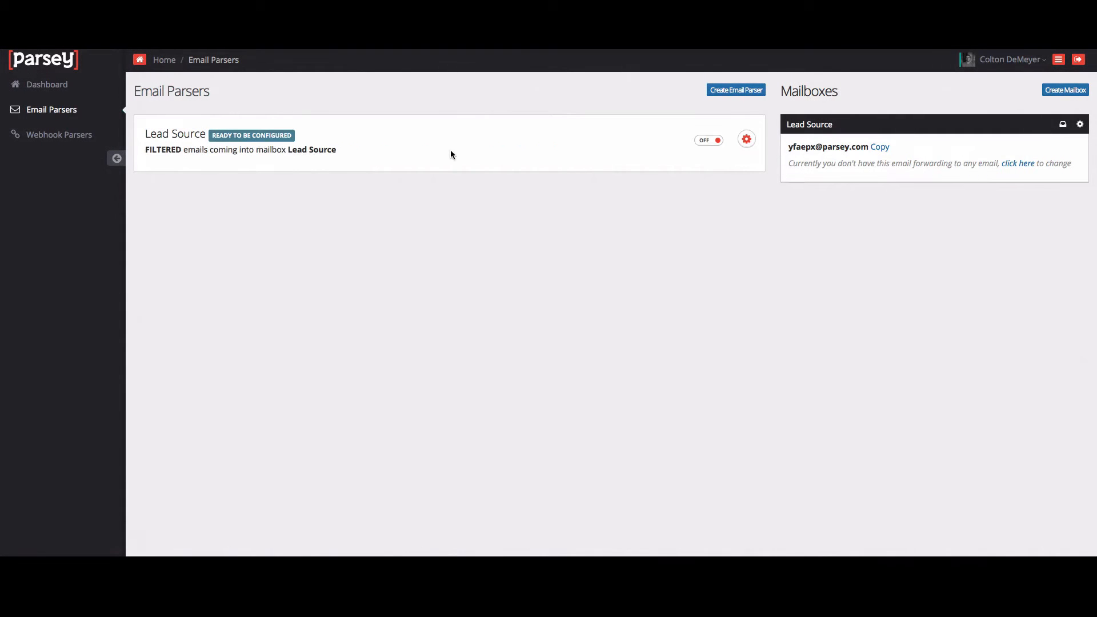
mouse_move(471, 153)
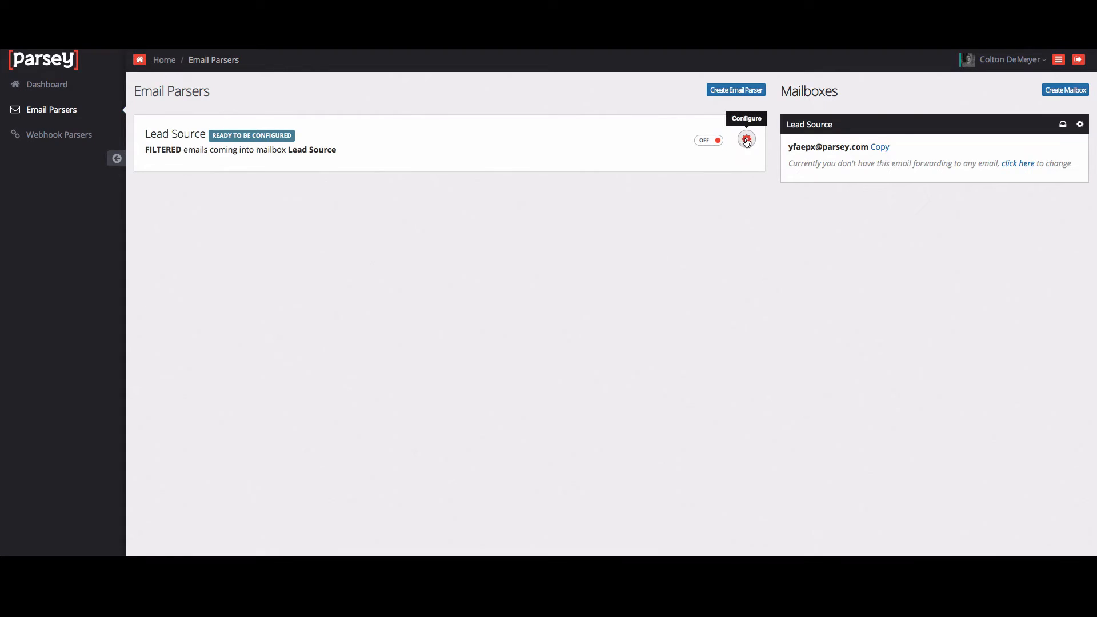
Edit the Lead Source parser and add a First Name extraction field
click(746, 139)
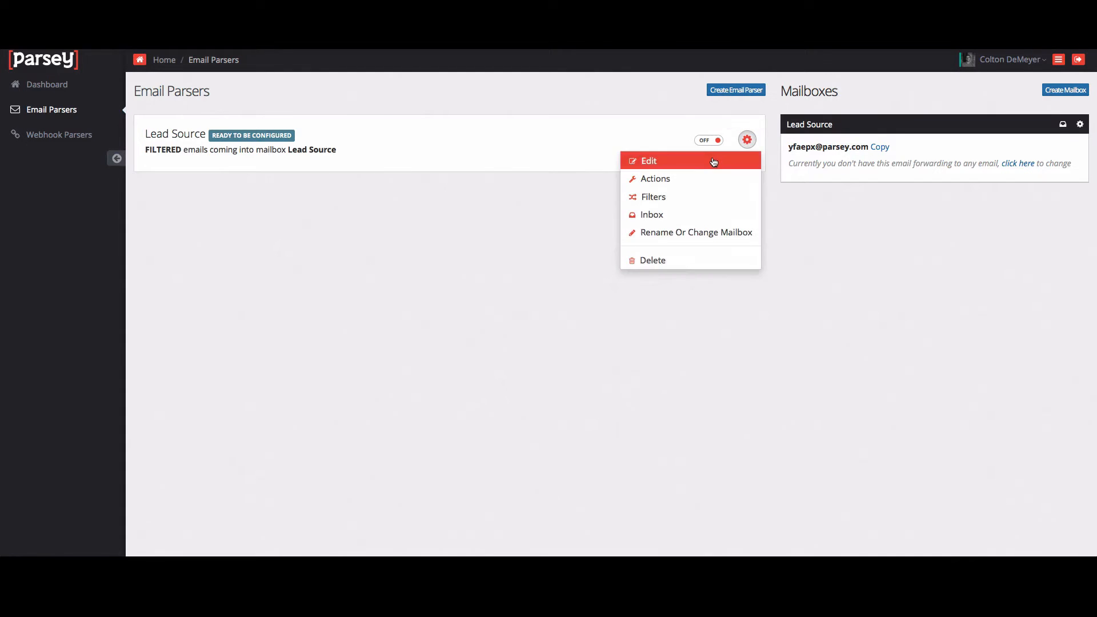
click(649, 160)
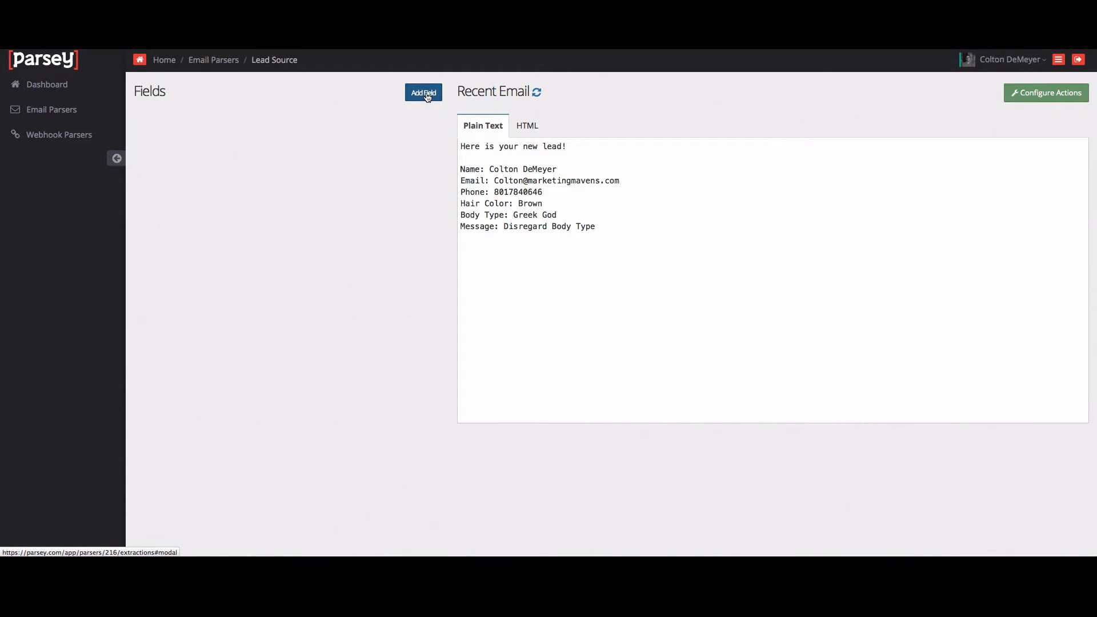
click(423, 93)
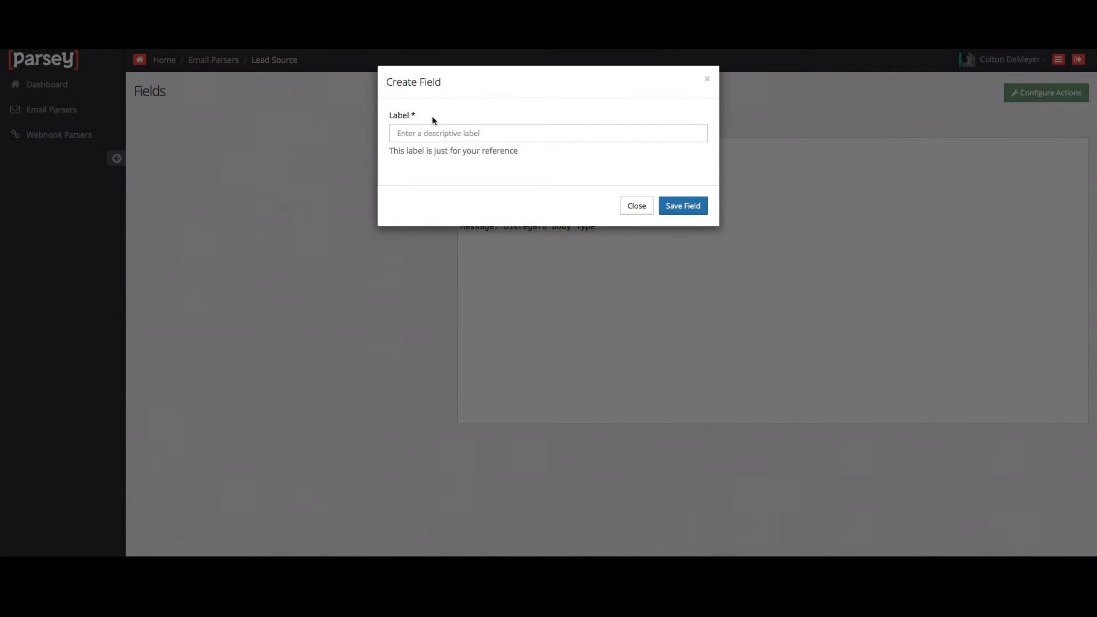
text(First Name)
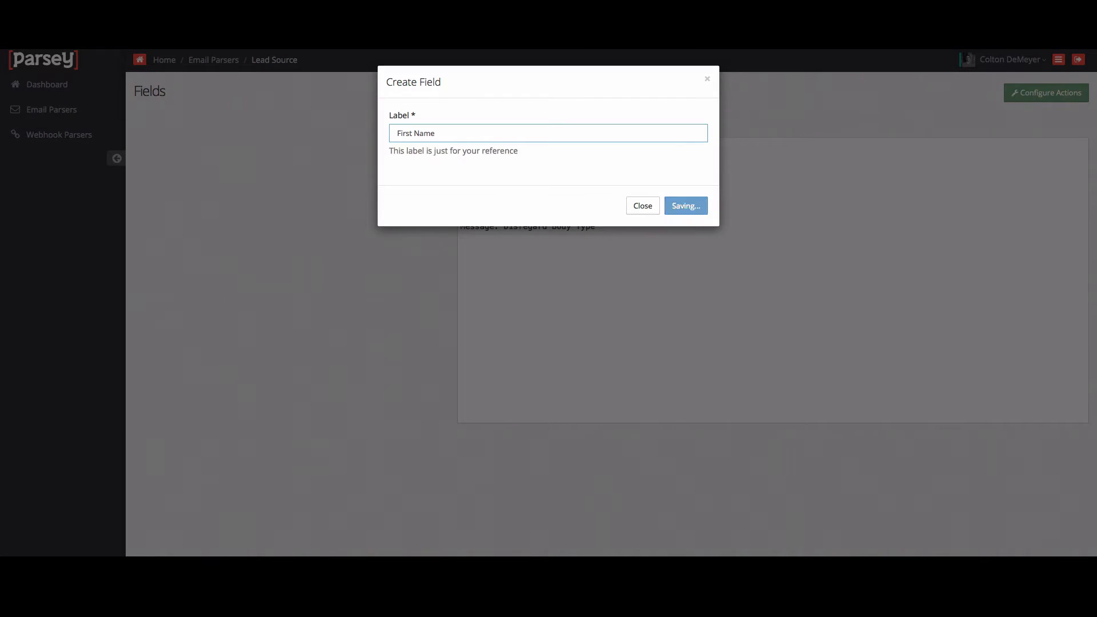
click(684, 206)
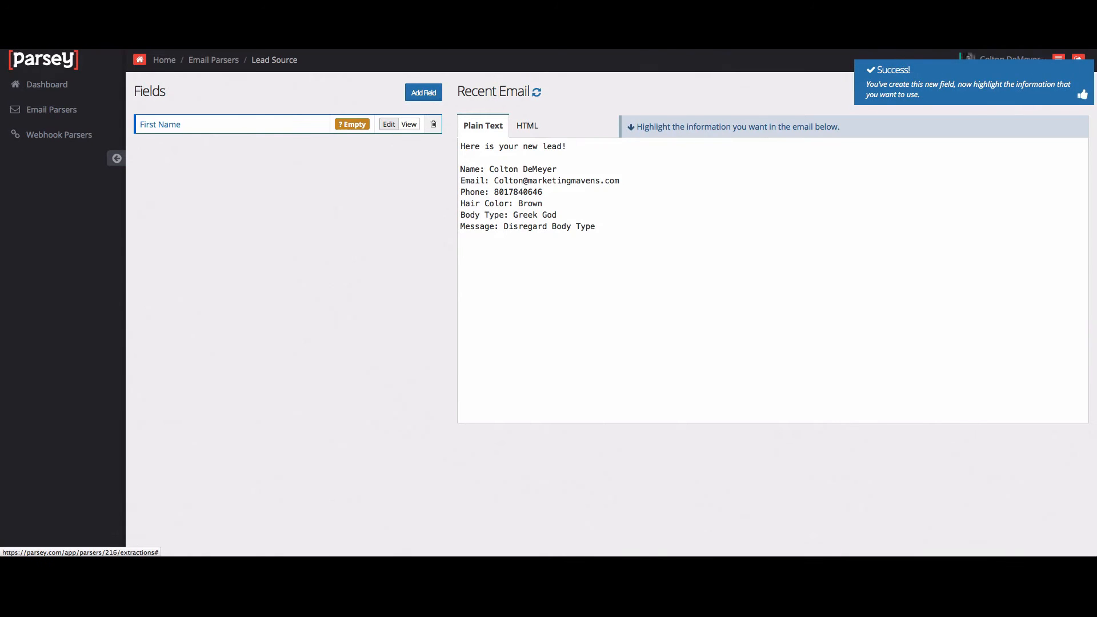
mouse_move(423, 161)
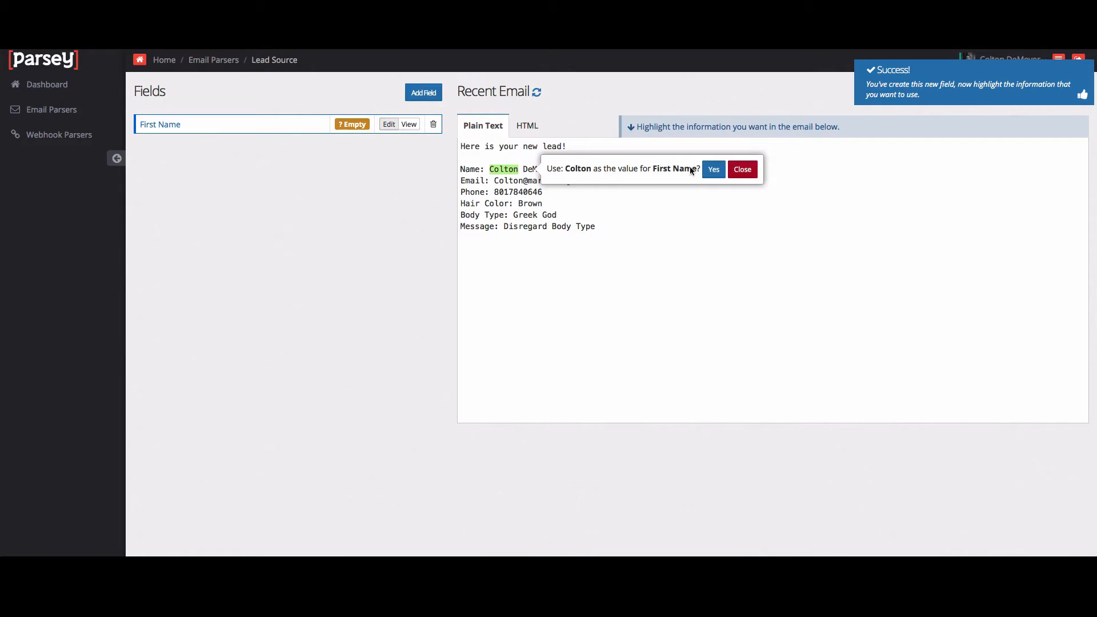
click(713, 169)
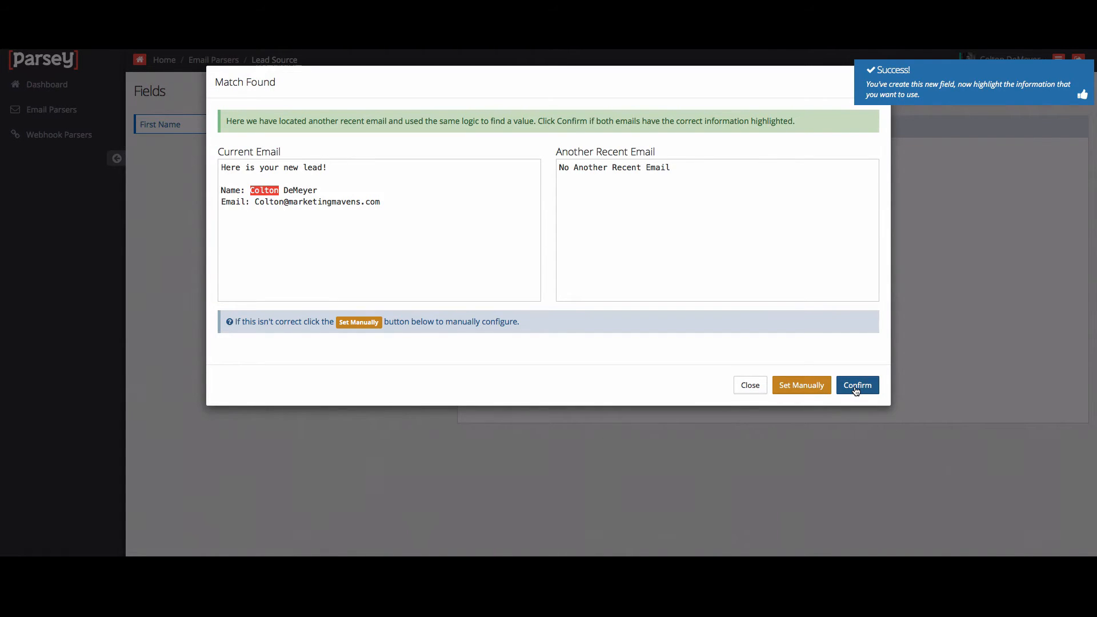
click(856, 385)
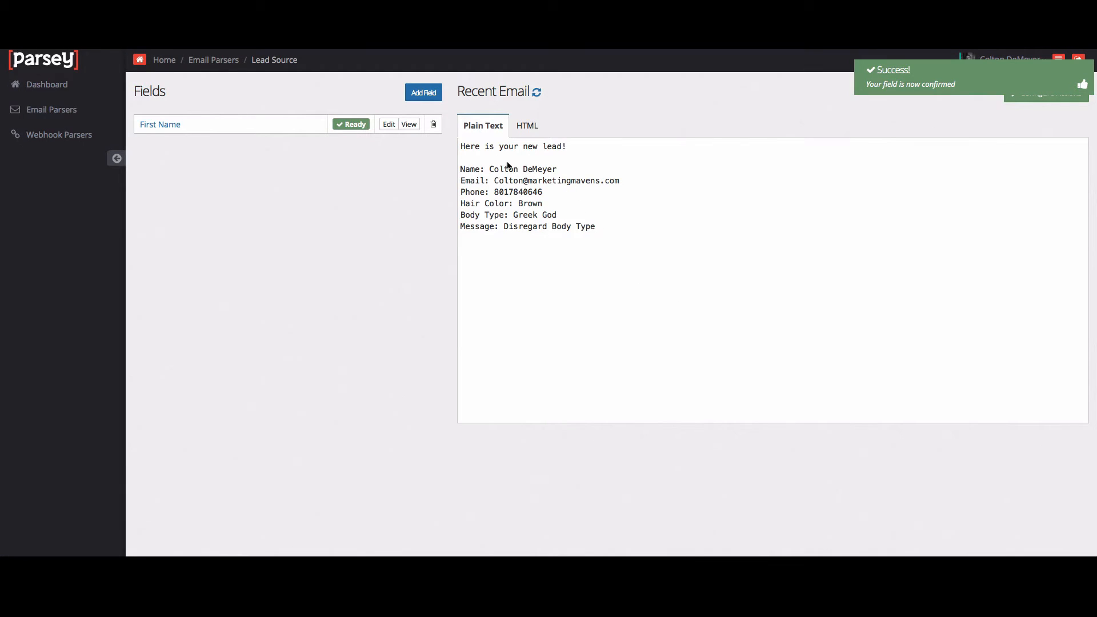
click(423, 91)
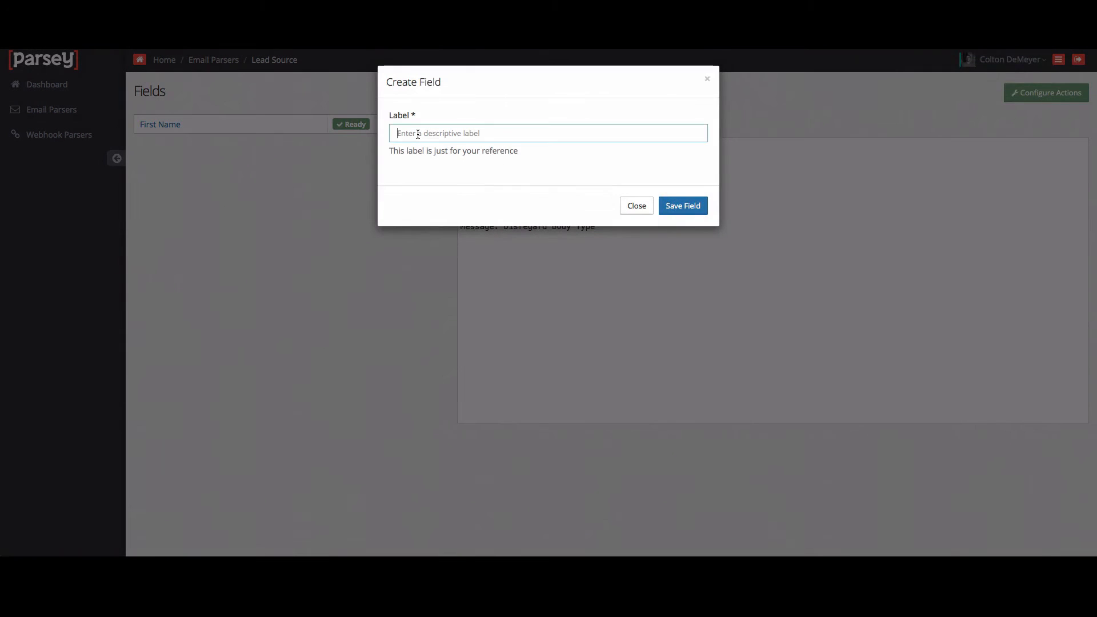
text(Last)
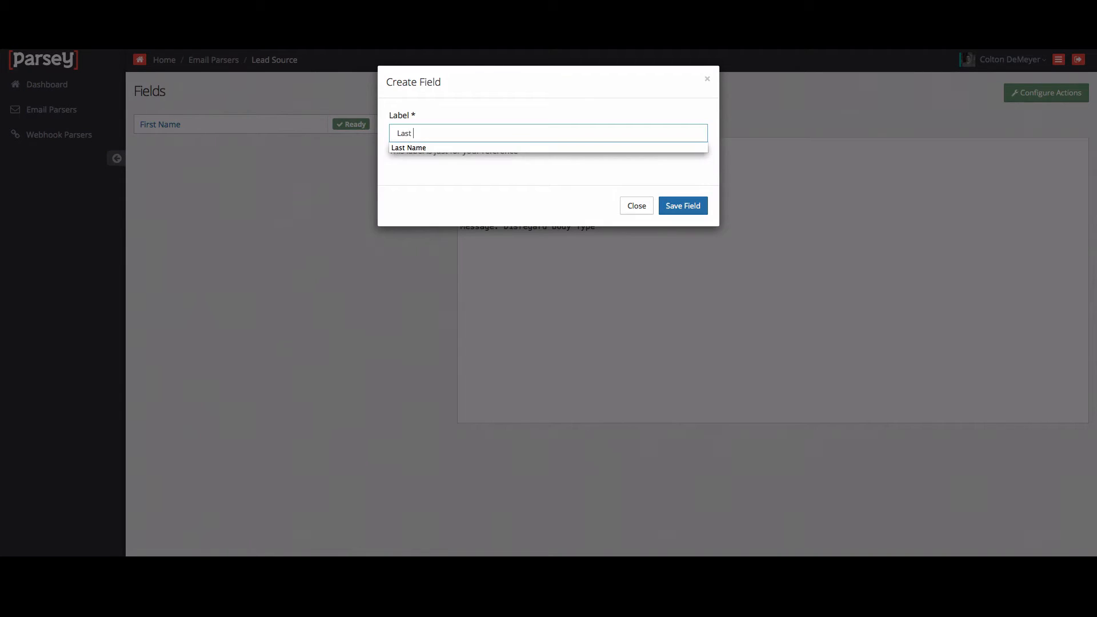
click(681, 206)
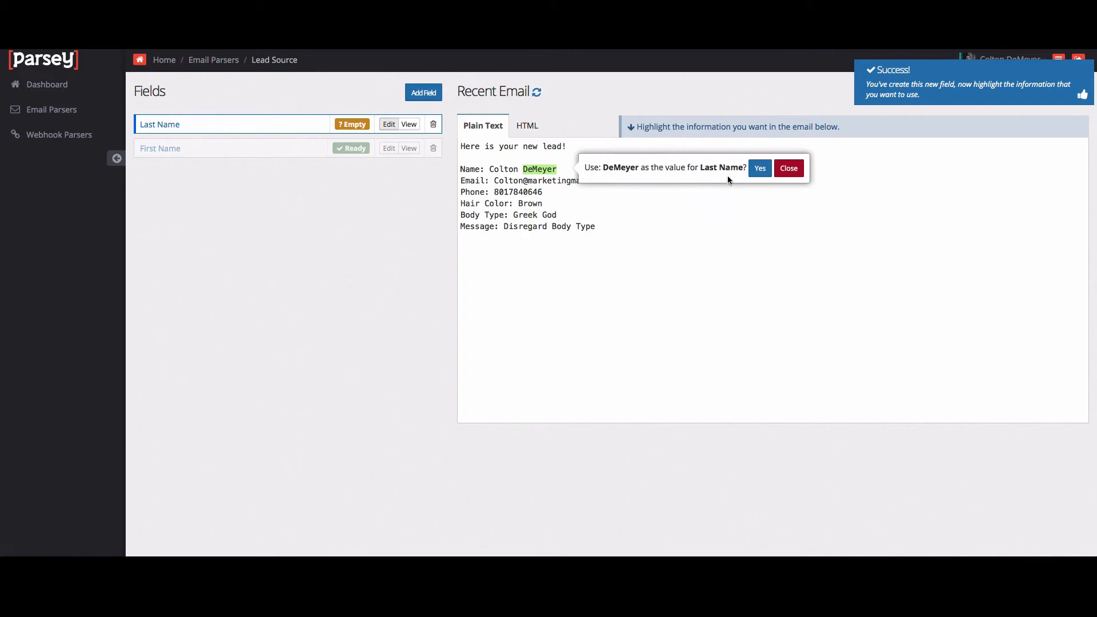
click(759, 168)
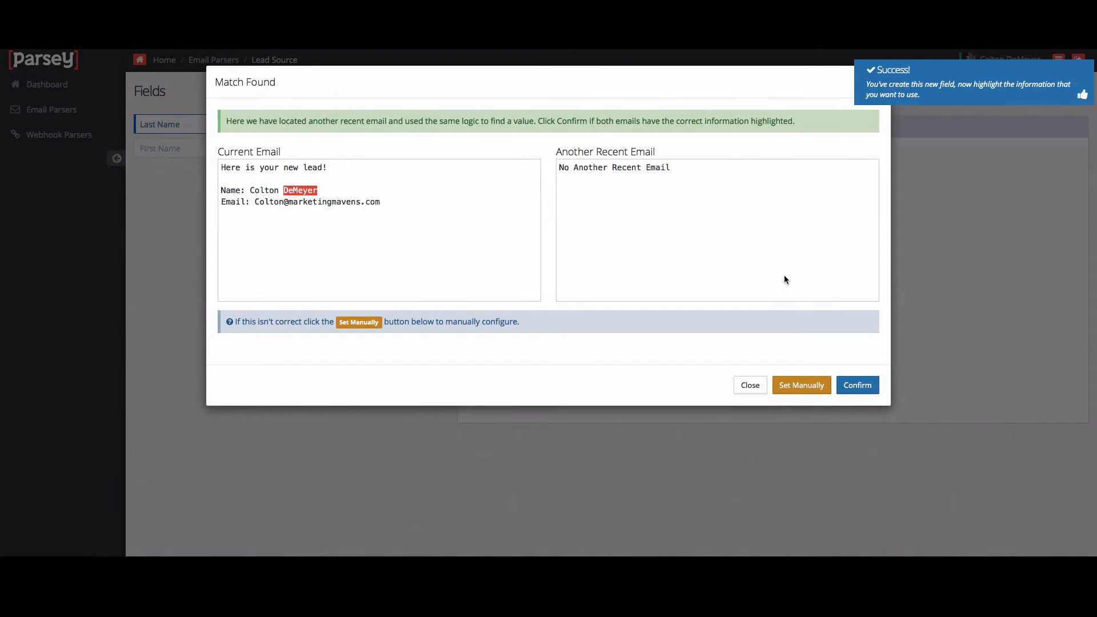
click(856, 385)
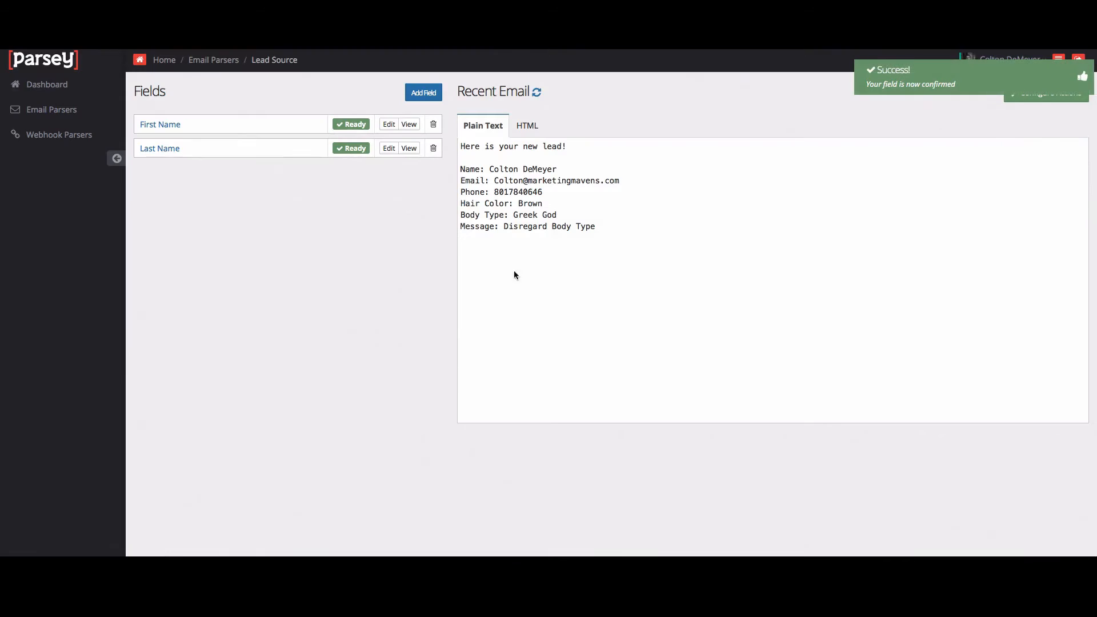
Check where Last Name and First Name are found, then continue adding the remaining fields
click(409, 124)
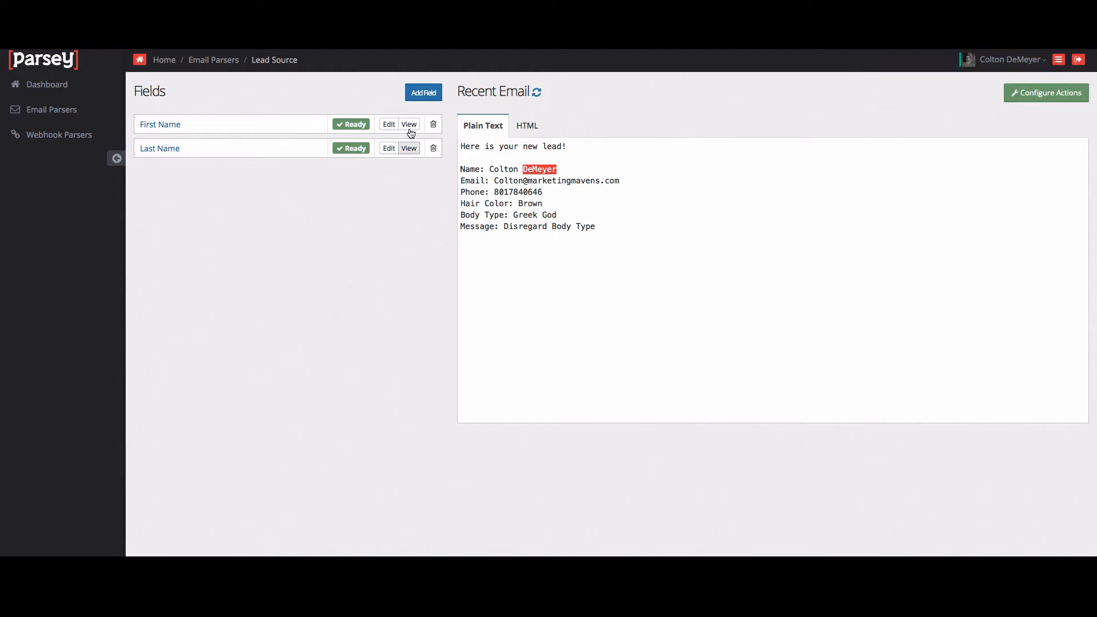
click(409, 123)
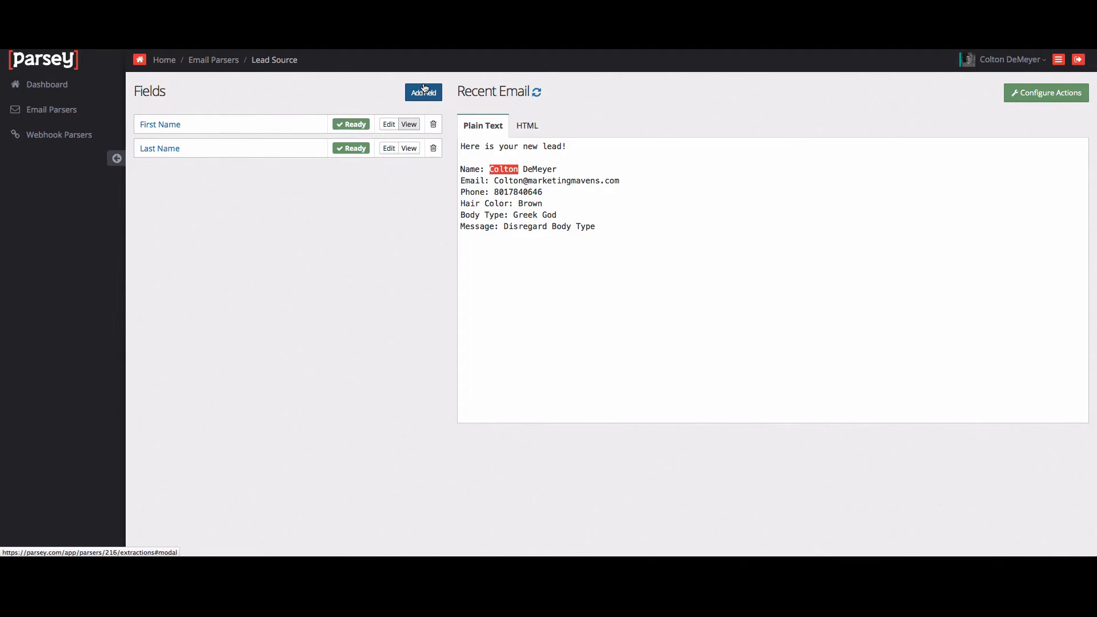
click(423, 92)
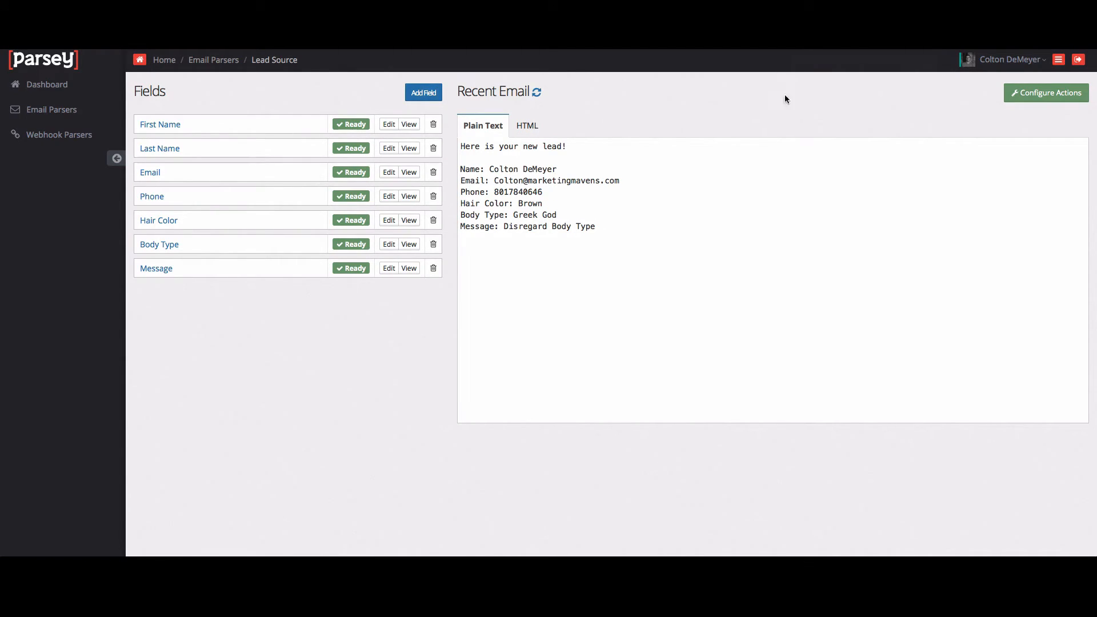
Create a new action for the parser and choose Infusionsoft
click(1045, 93)
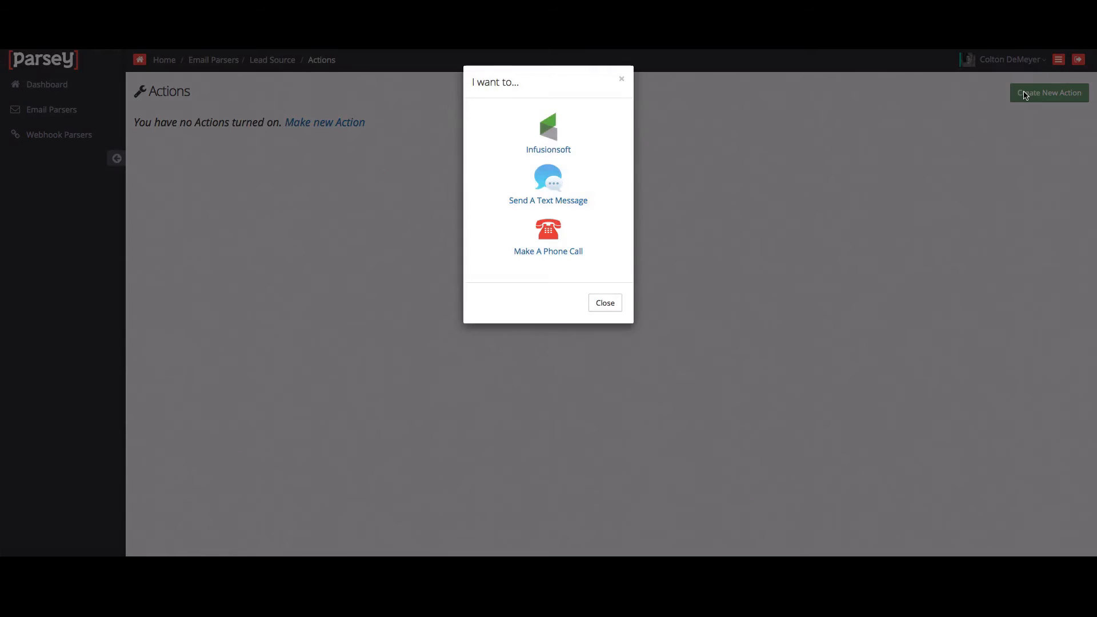
mouse_move(784, 107)
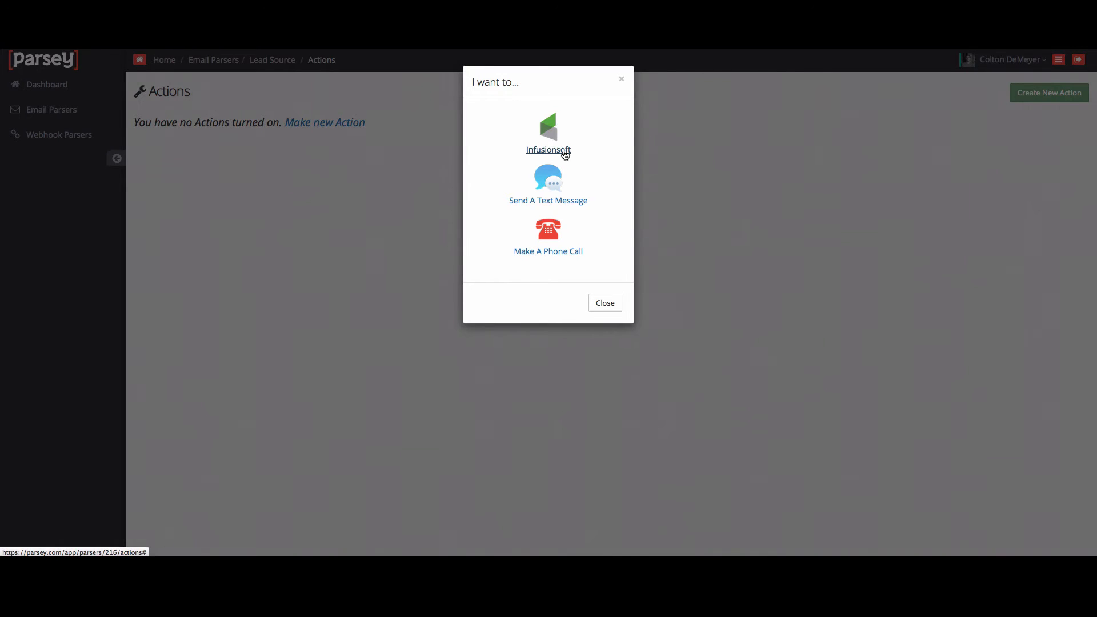
click(548, 133)
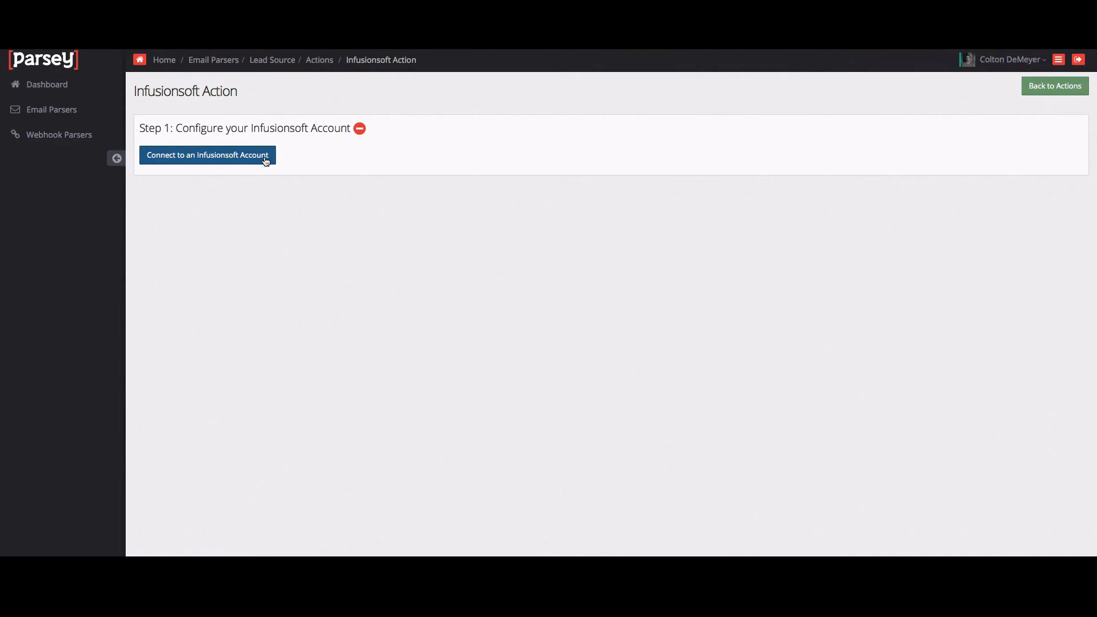
Connect the action to the Sandbox 1 Infusionsoft account and save it
click(207, 154)
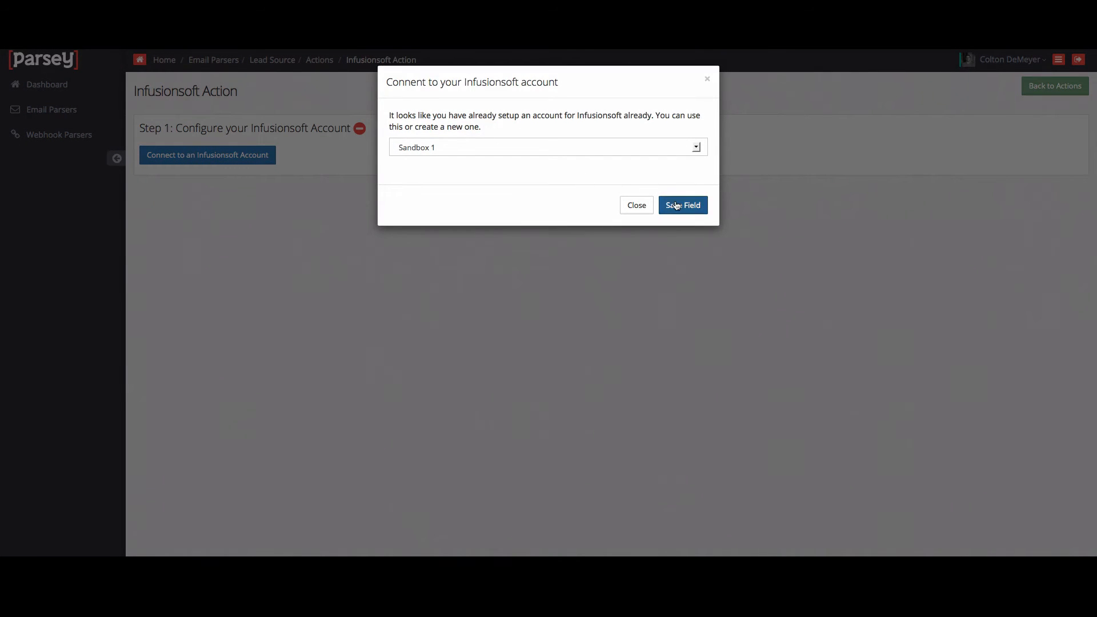
click(682, 205)
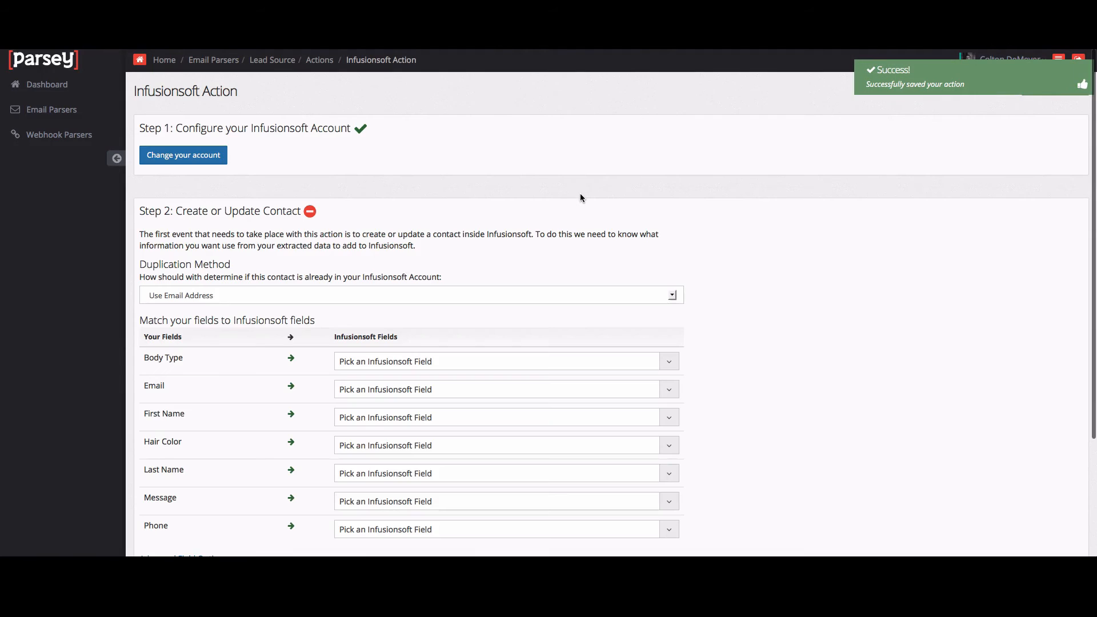
scroll(down, 3)
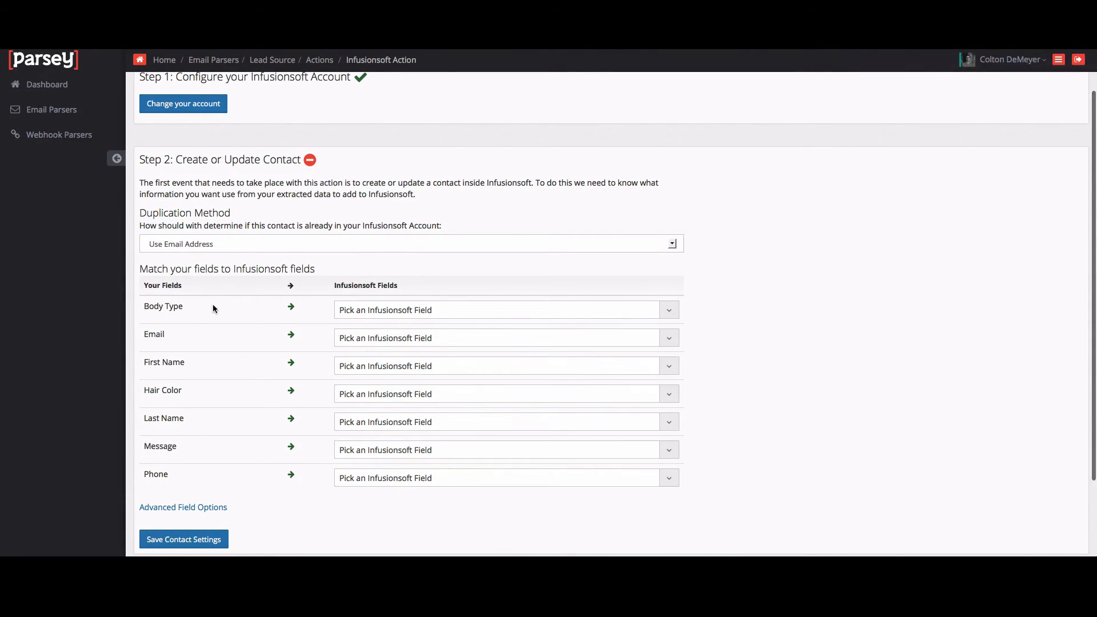
mouse_move(272, 310)
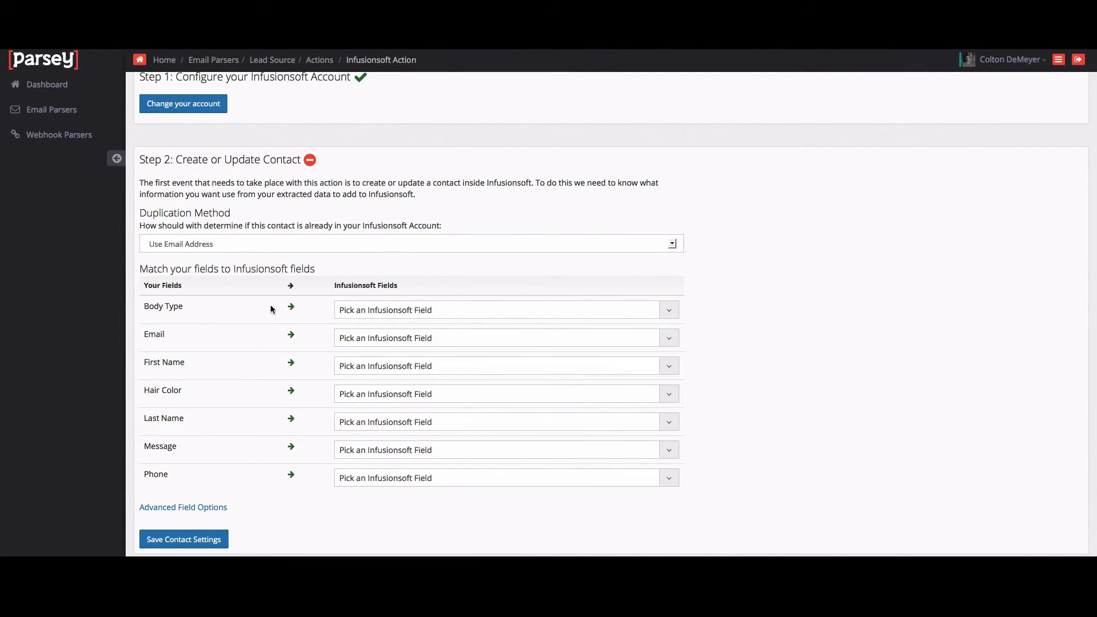
Match Body Type, First Name and the remaining rows to Infusionsoft fields and save contact settings
click(504, 310)
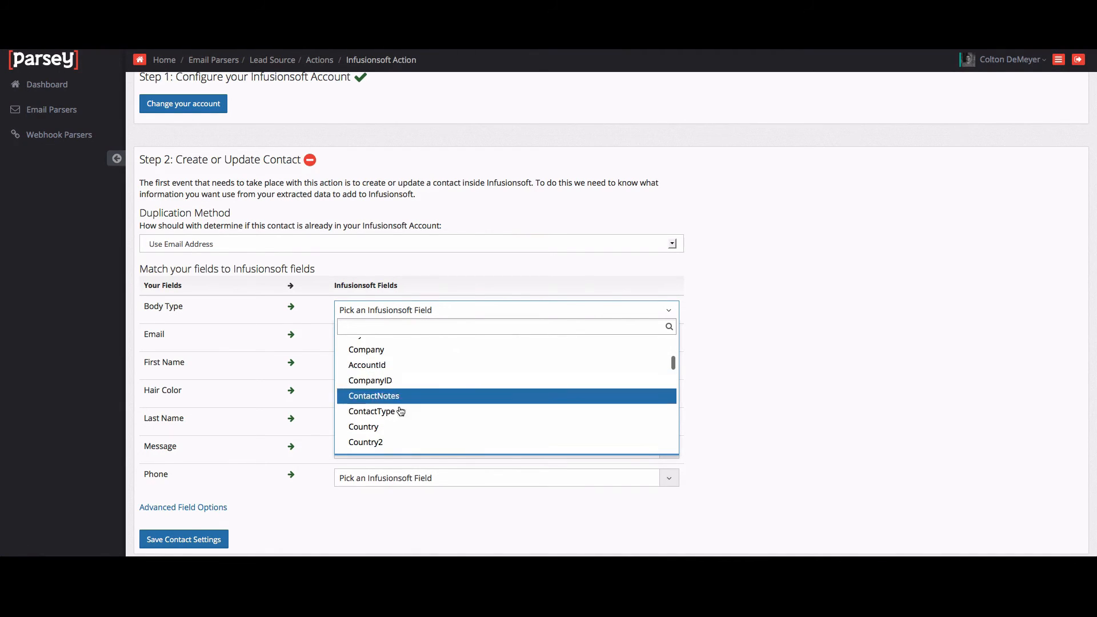
click(374, 395)
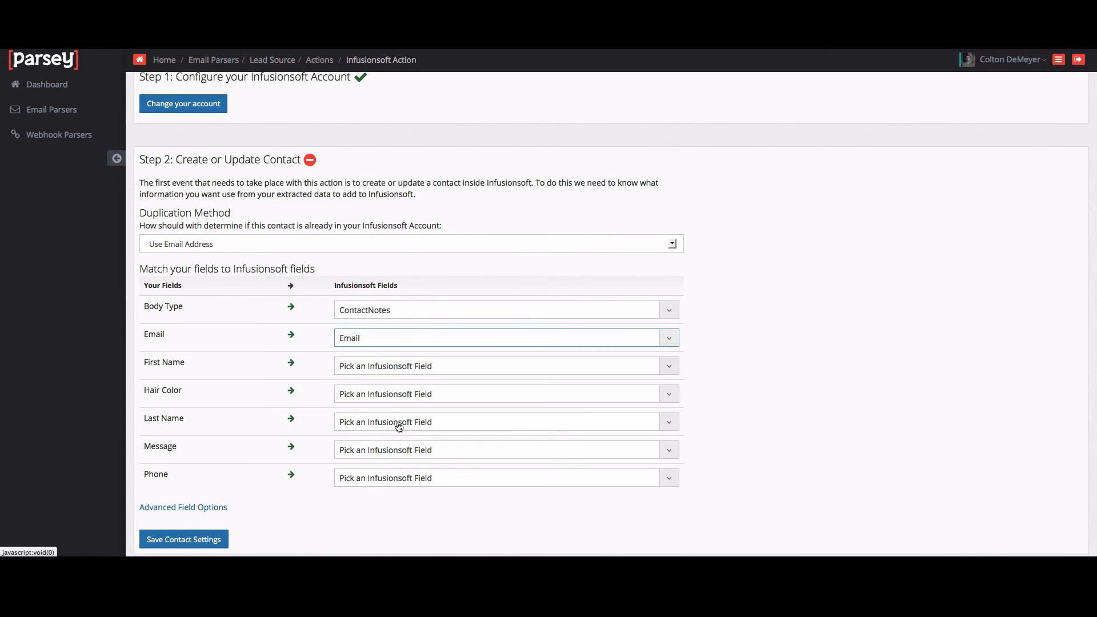
click(504, 365)
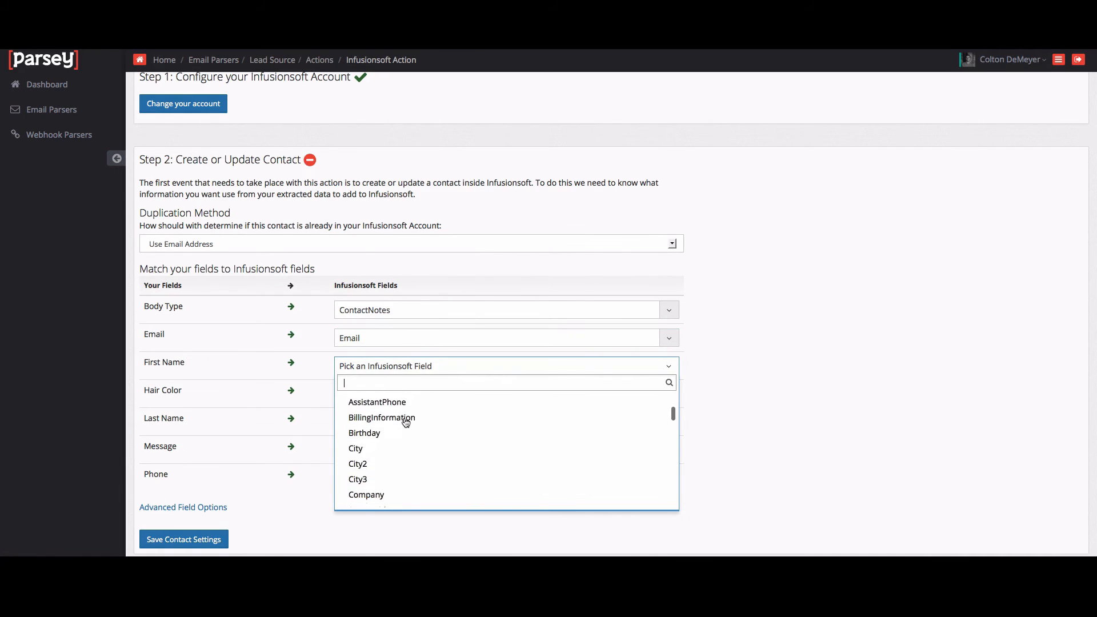
scroll(down, 3)
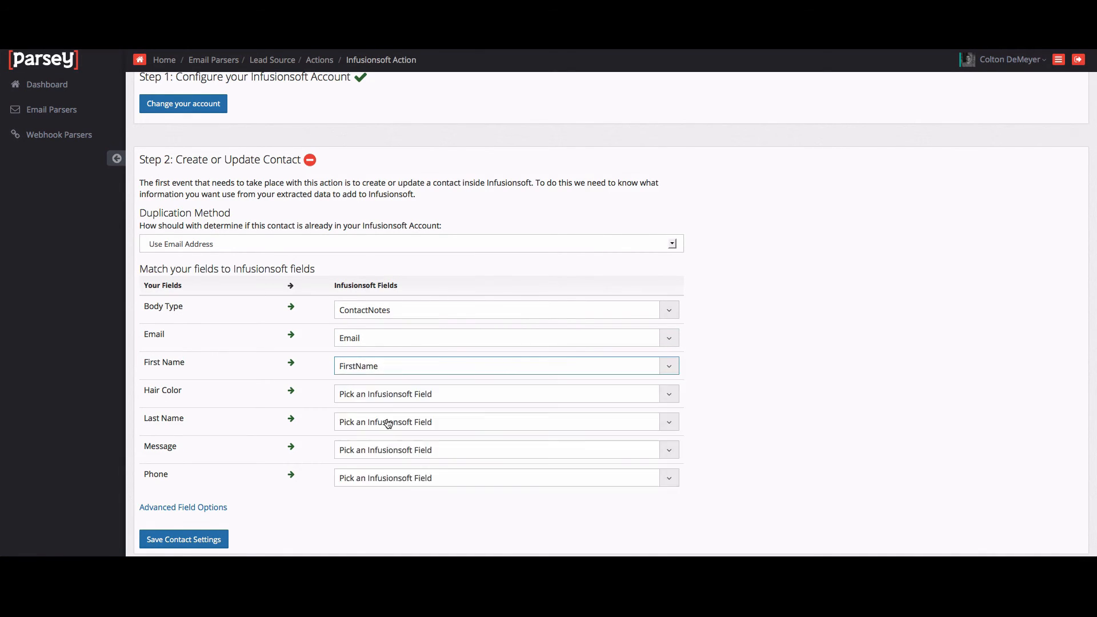
click(504, 394)
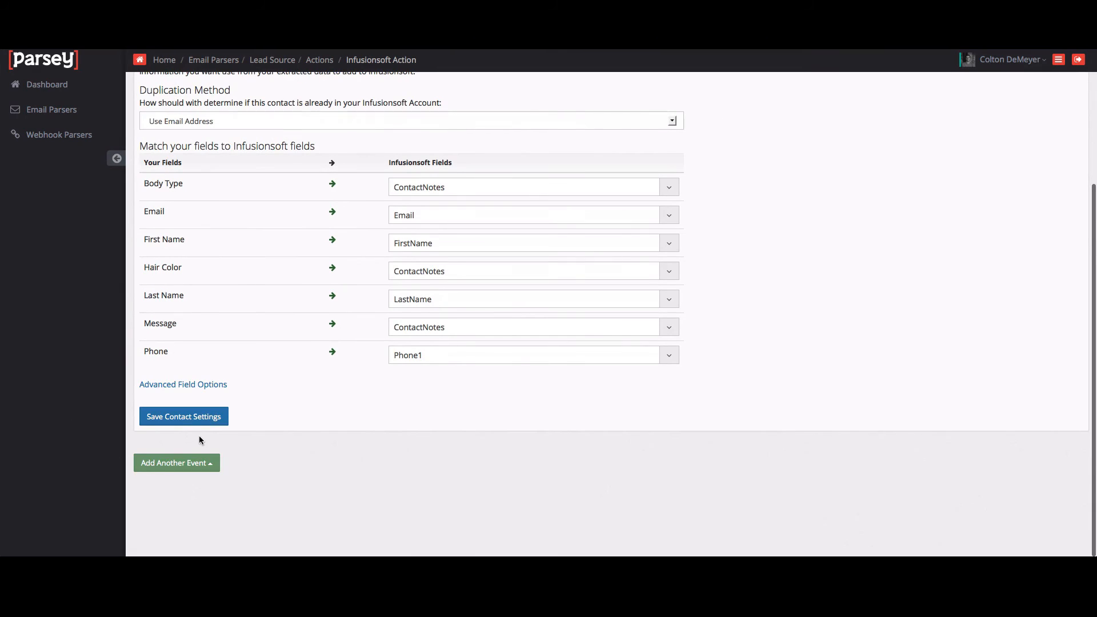
click(183, 416)
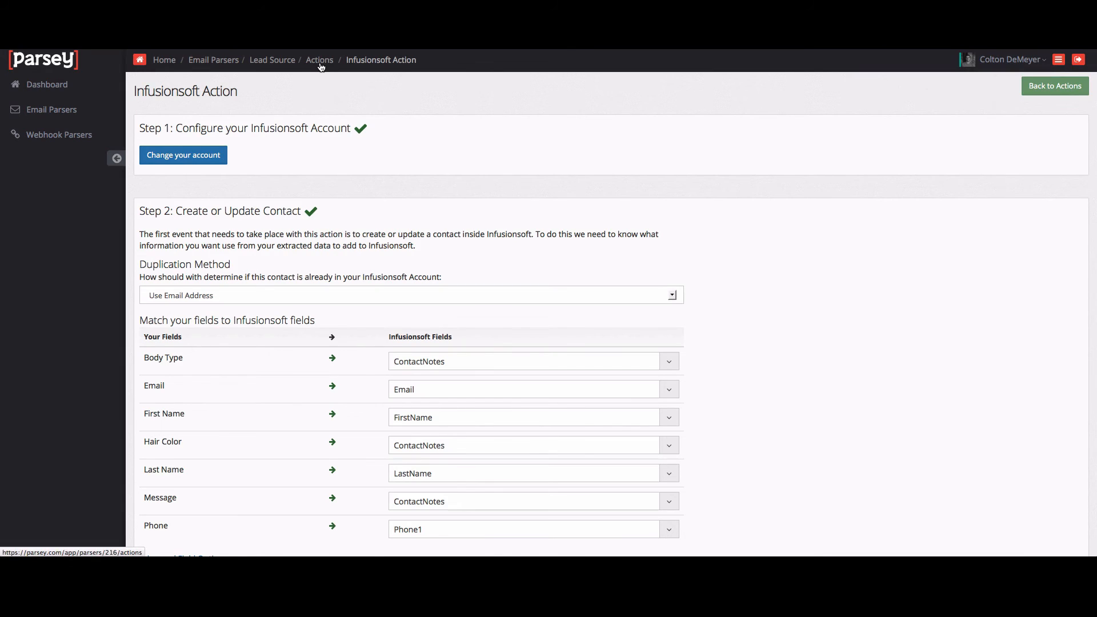
Switch the Infusionsoft action's toggle to ON from the parser's Actions list
click(319, 59)
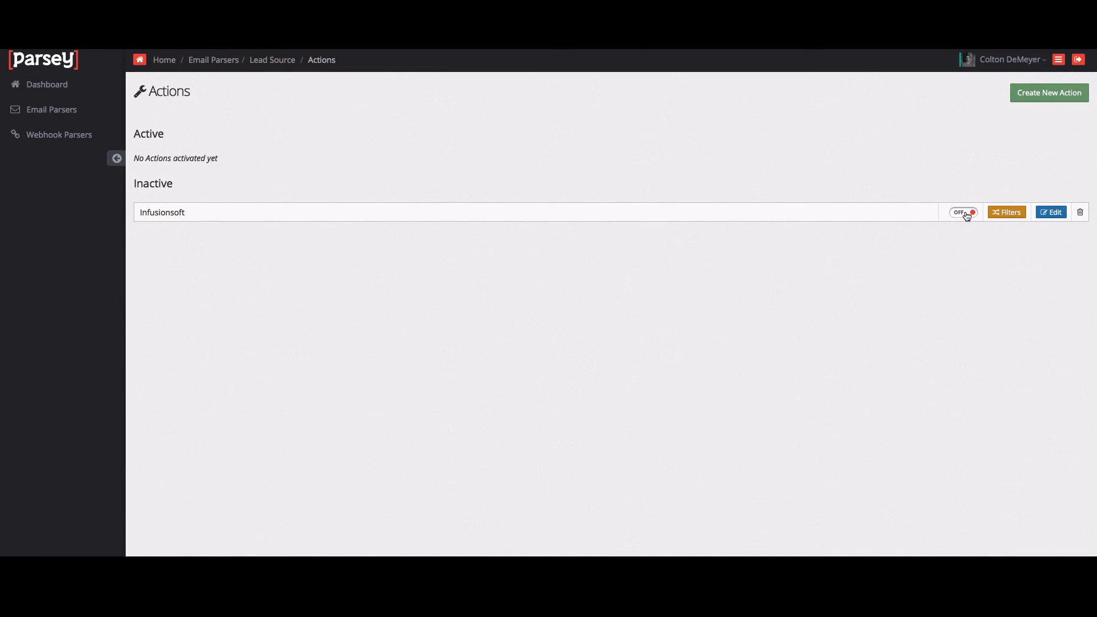
click(962, 212)
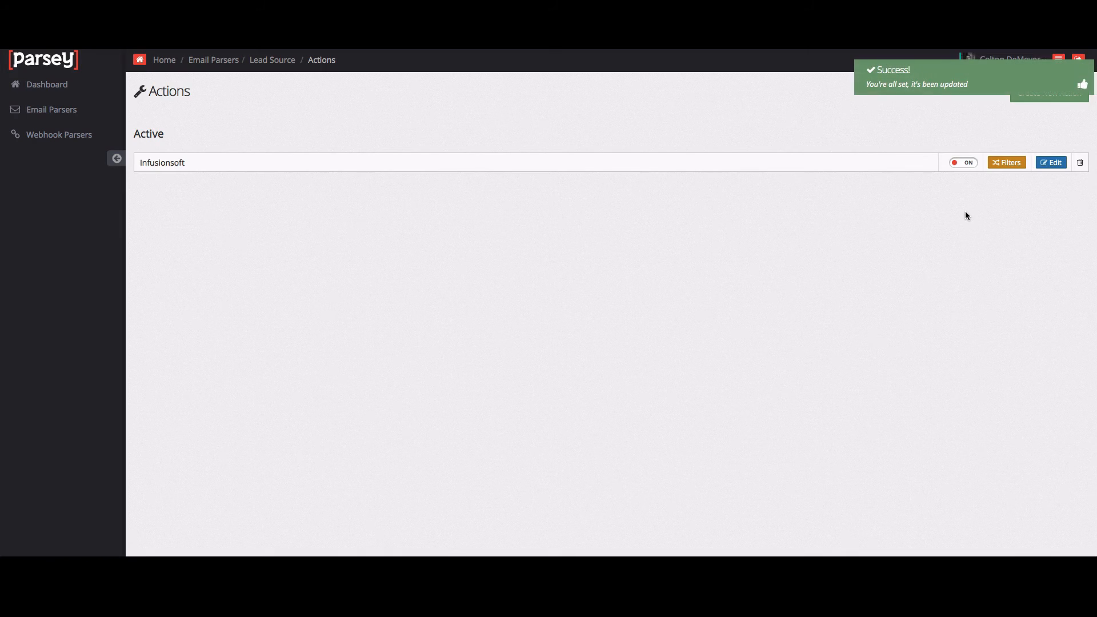
mouse_move(51, 110)
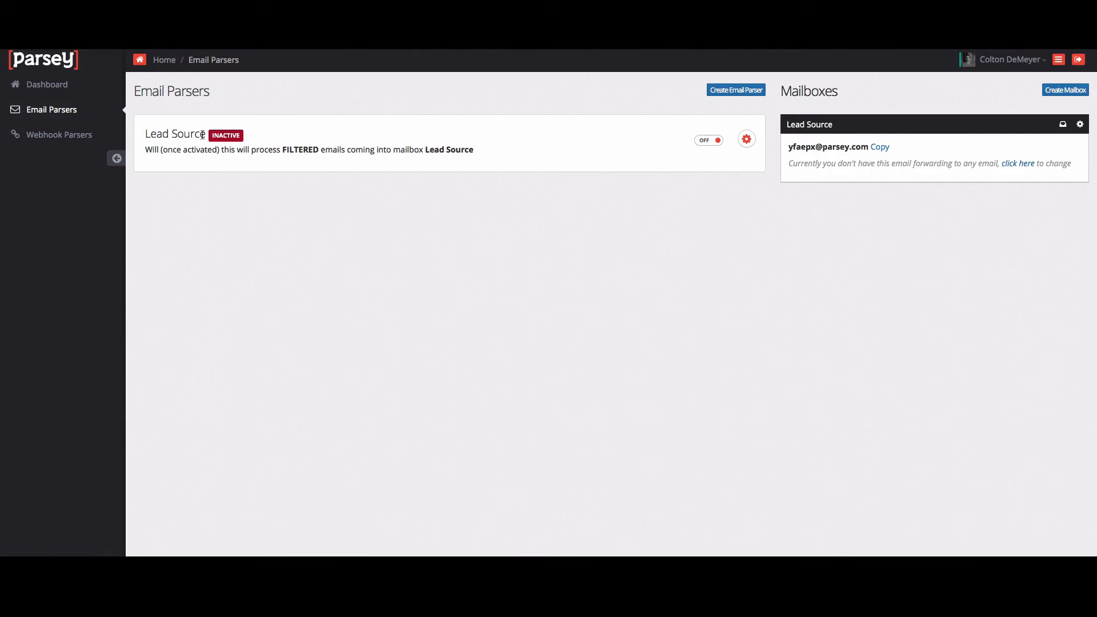
Switch the Lead Source parser's toggle to ON on the Email Parsers page
click(709, 140)
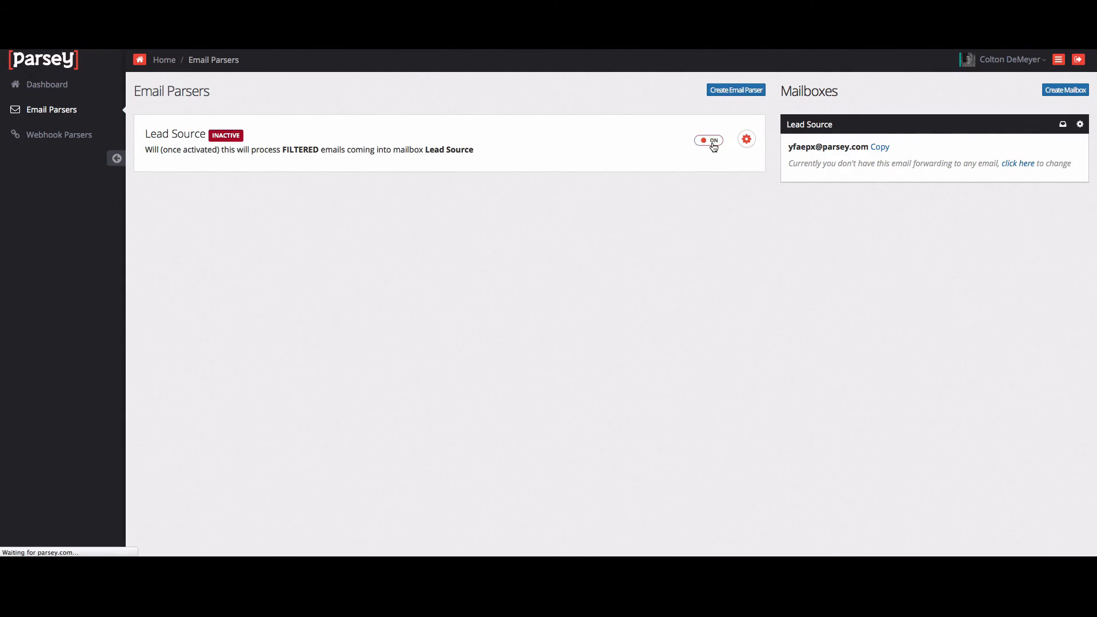
click(708, 141)
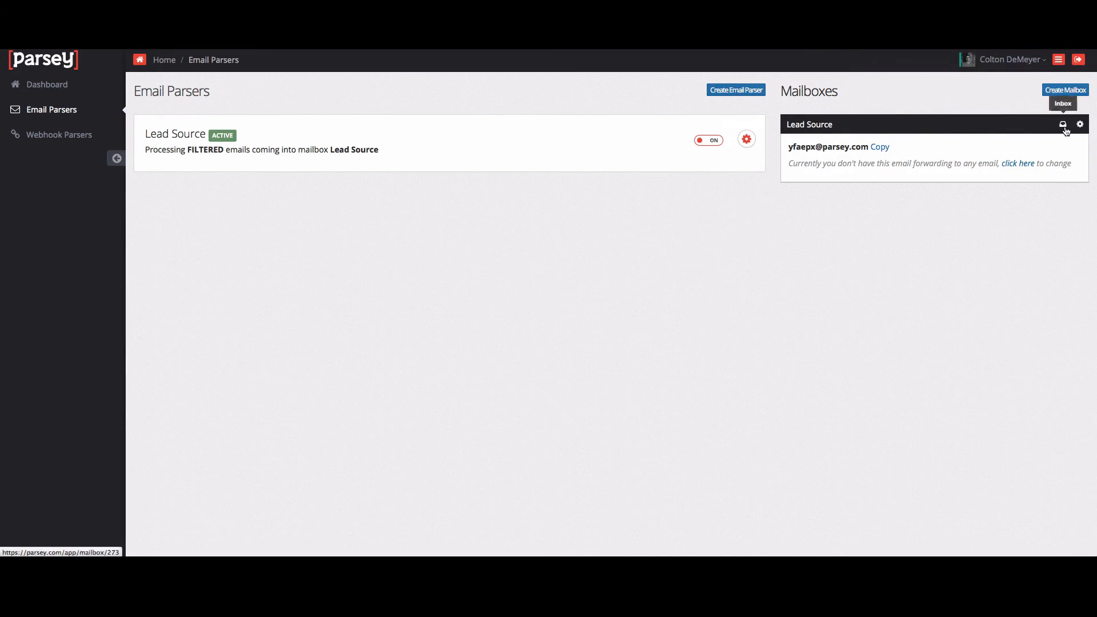
click(1062, 124)
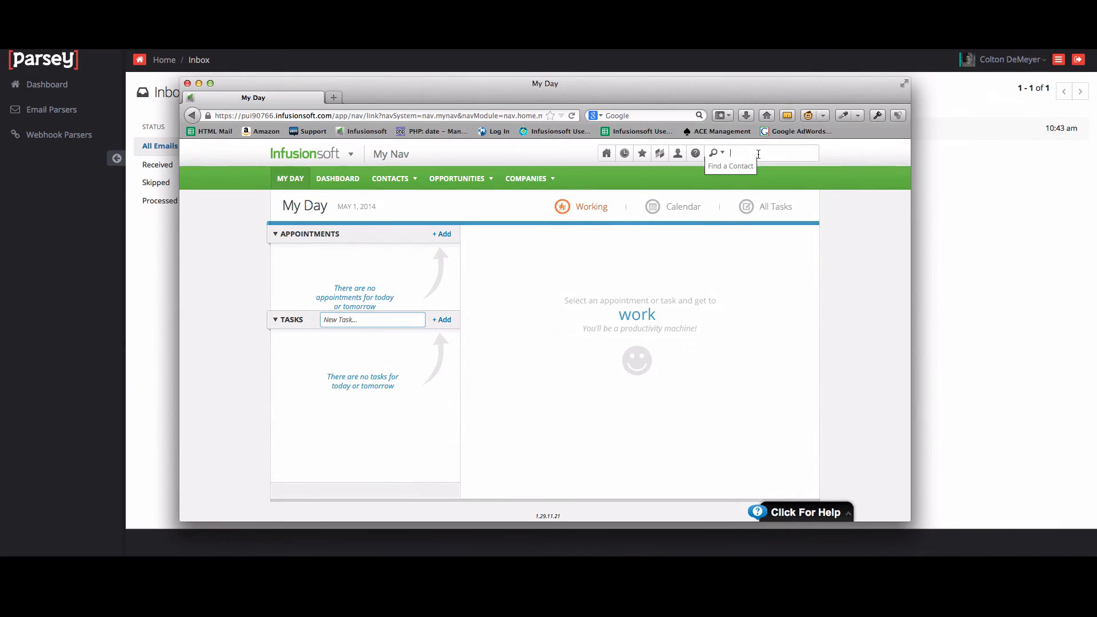
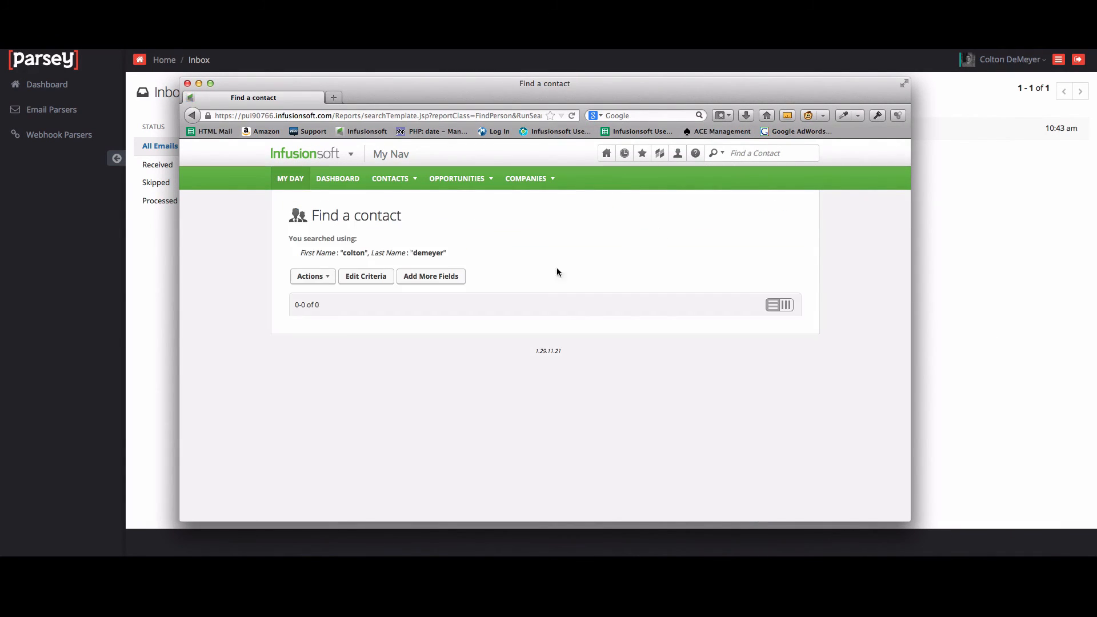
click(605, 153)
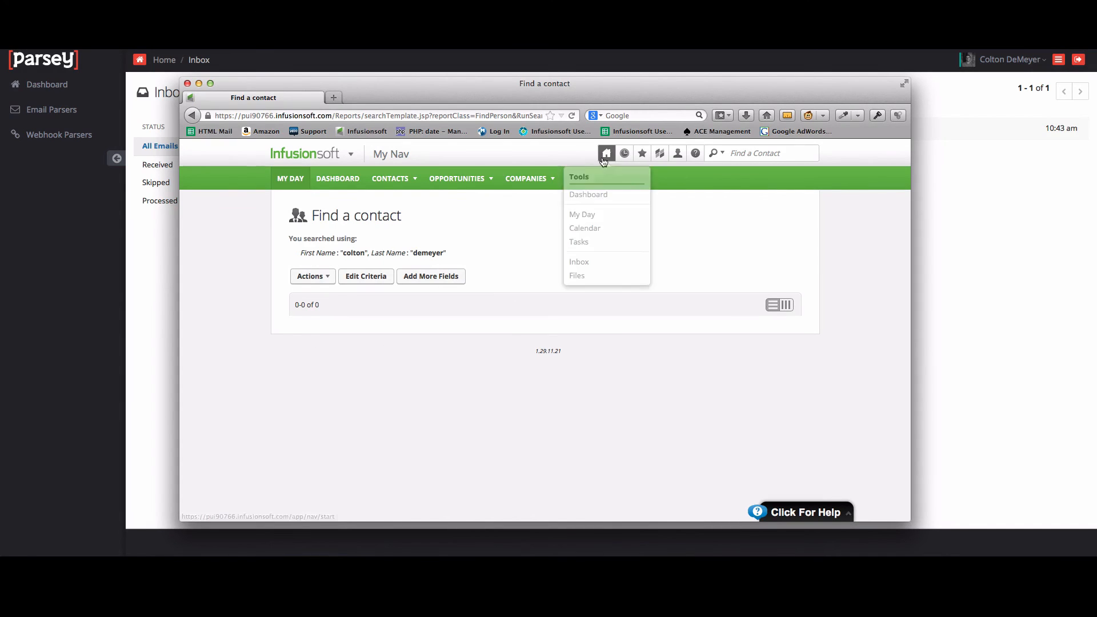
click(187, 83)
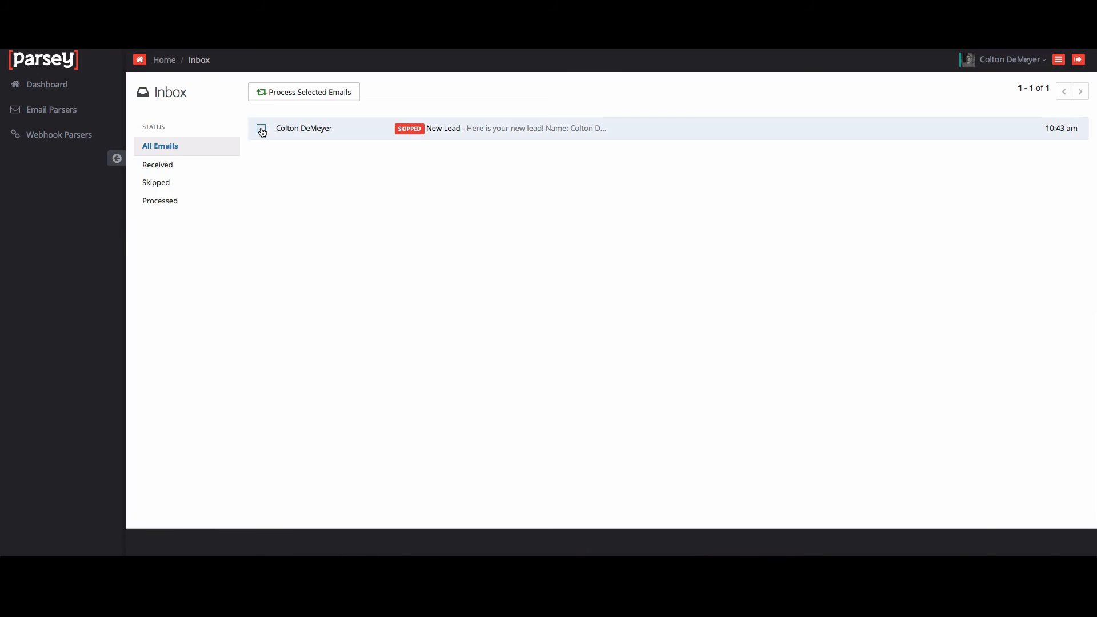
Select the skipped New Lead email and confirm reprocessing it
click(260, 128)
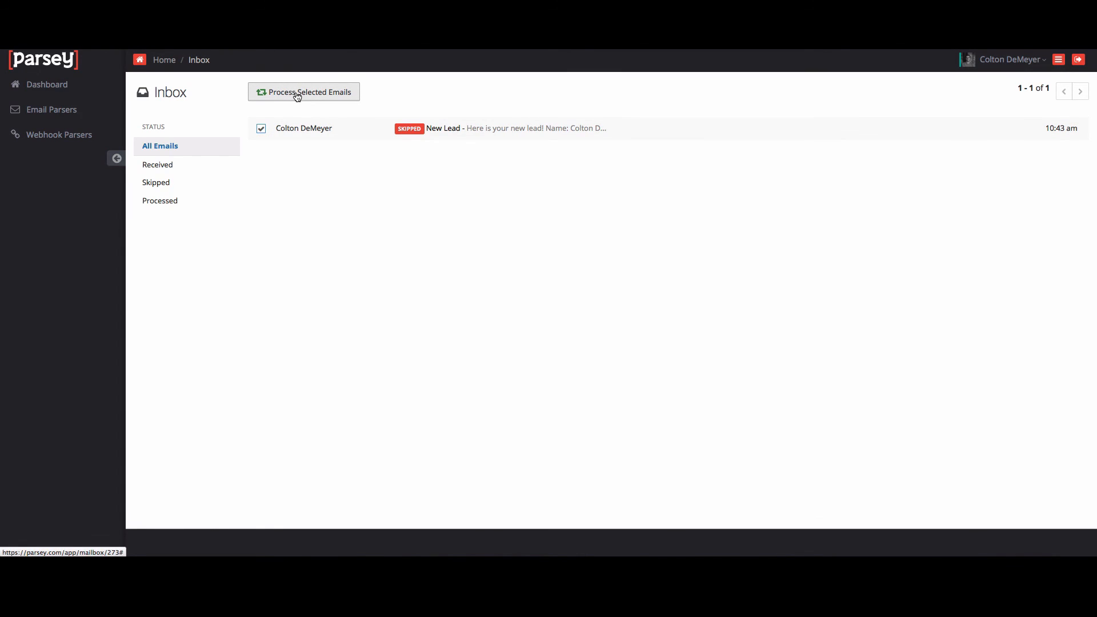
click(303, 91)
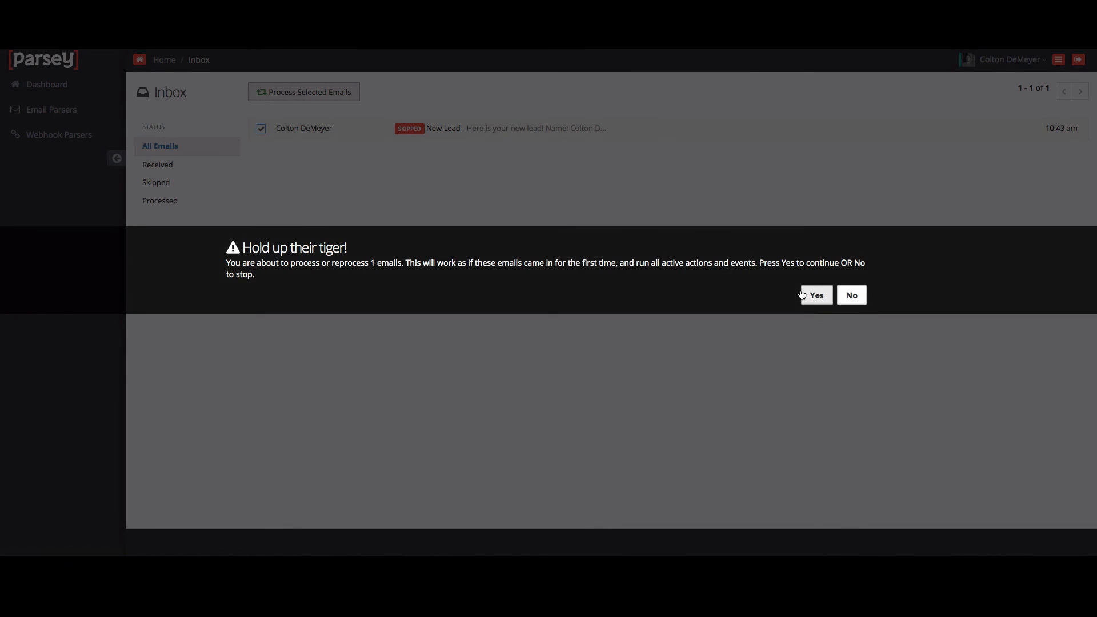
click(815, 295)
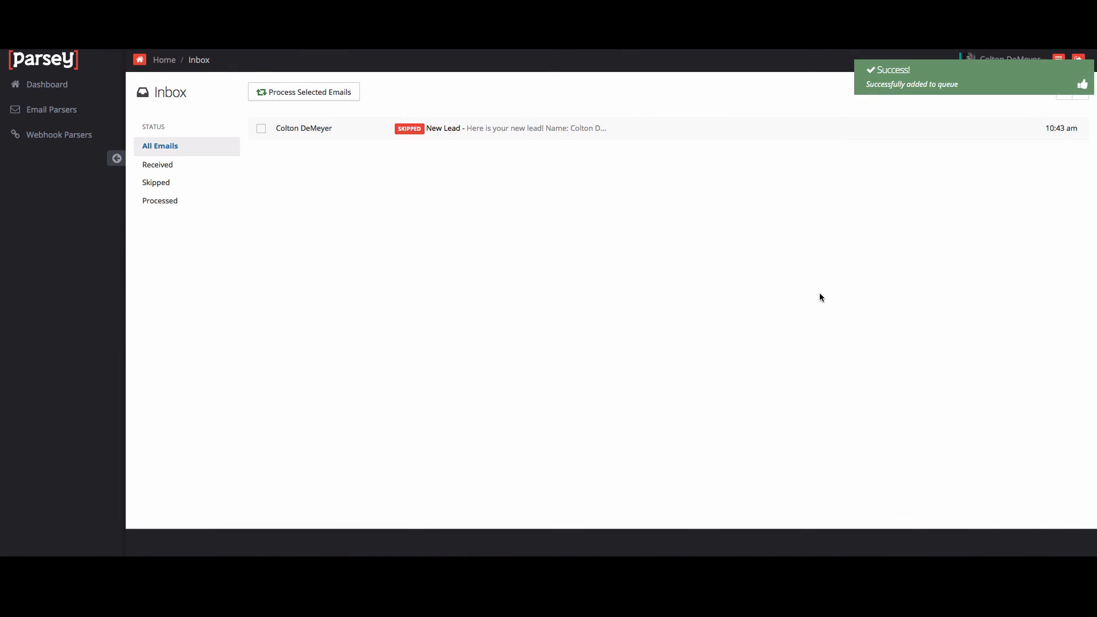
mouse_move(419, 233)
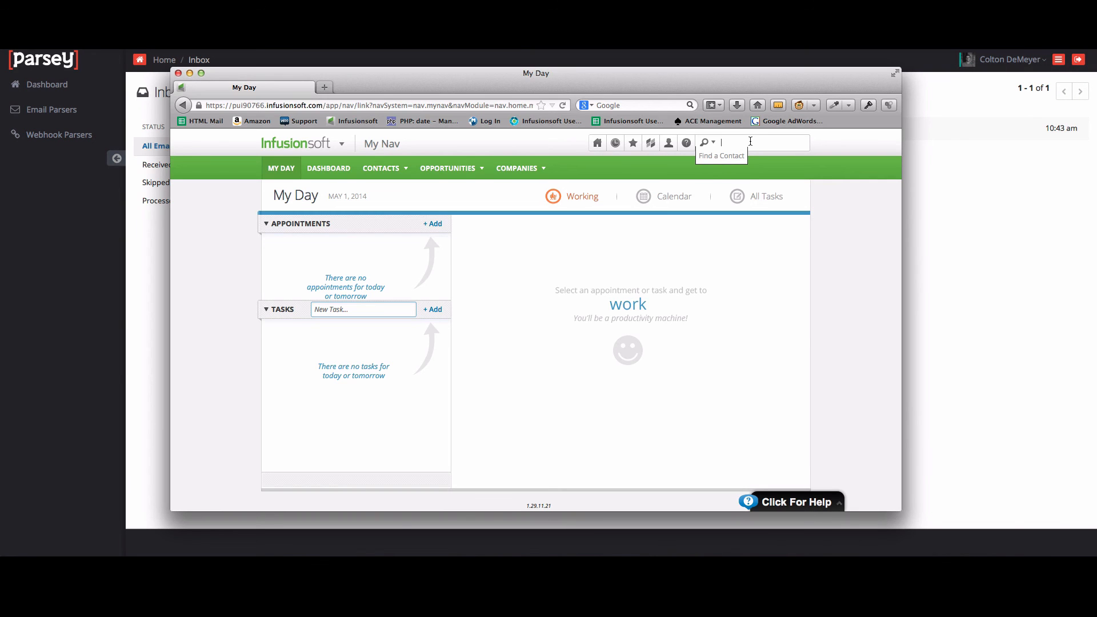
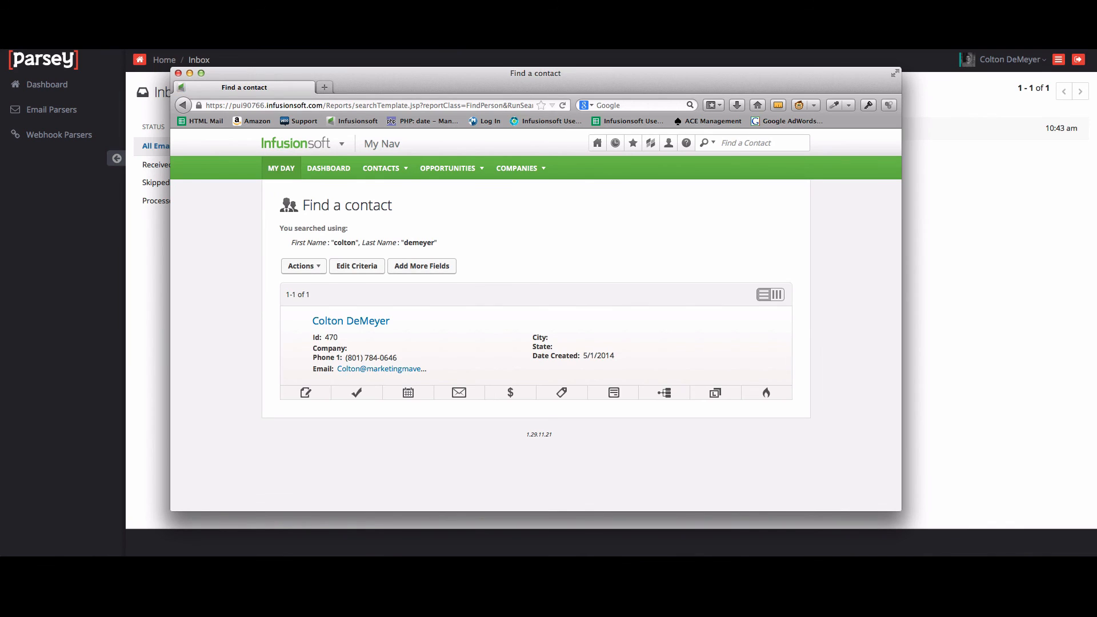
click(351, 320)
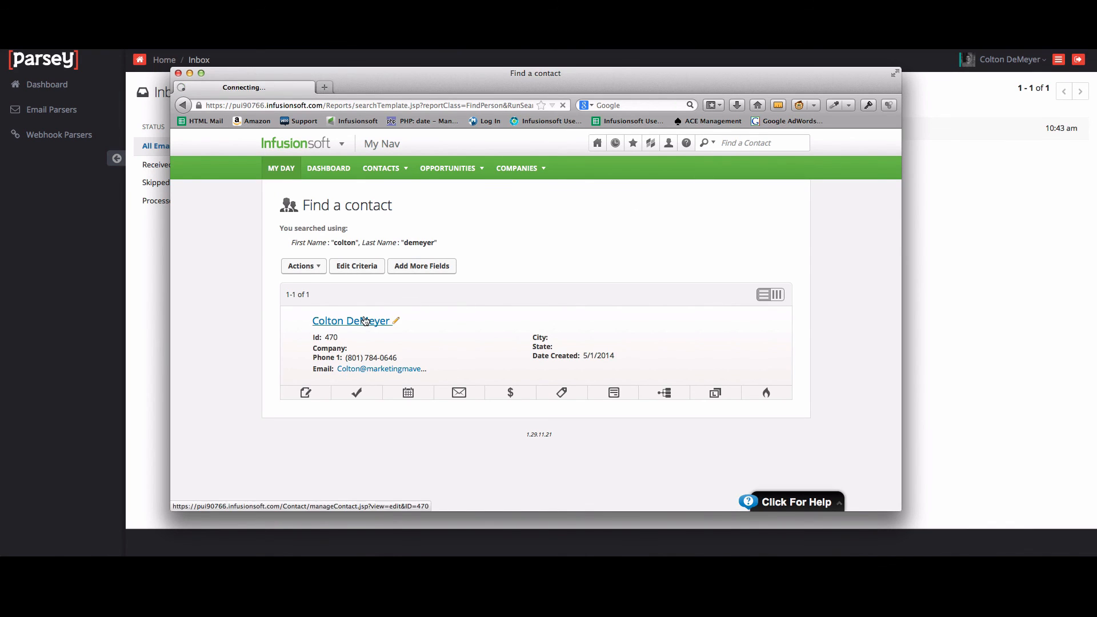
click(351, 320)
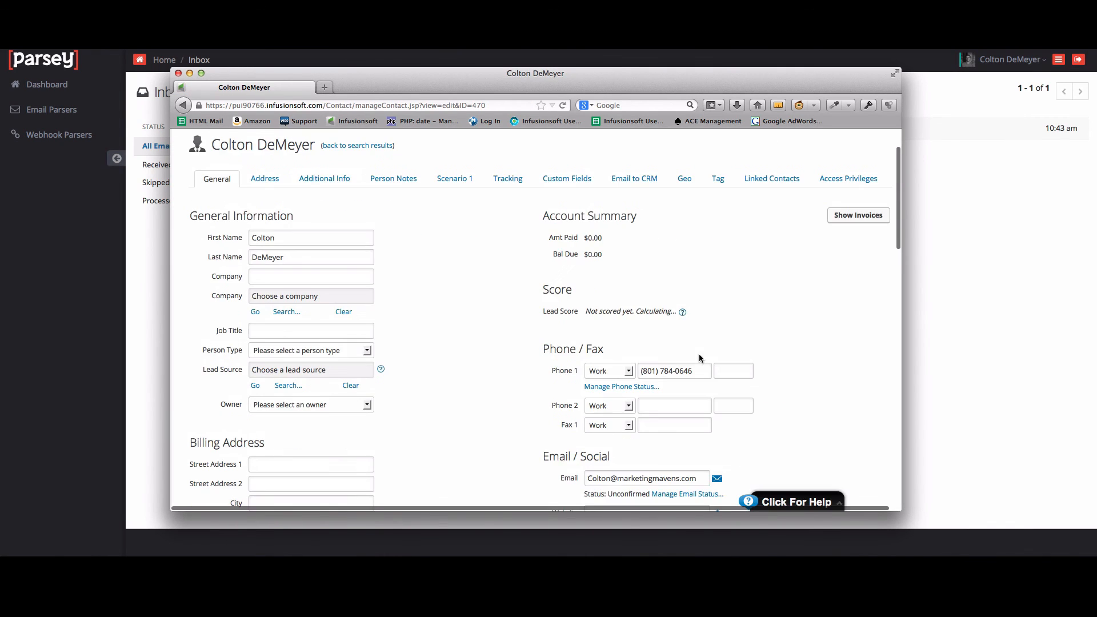
click(393, 178)
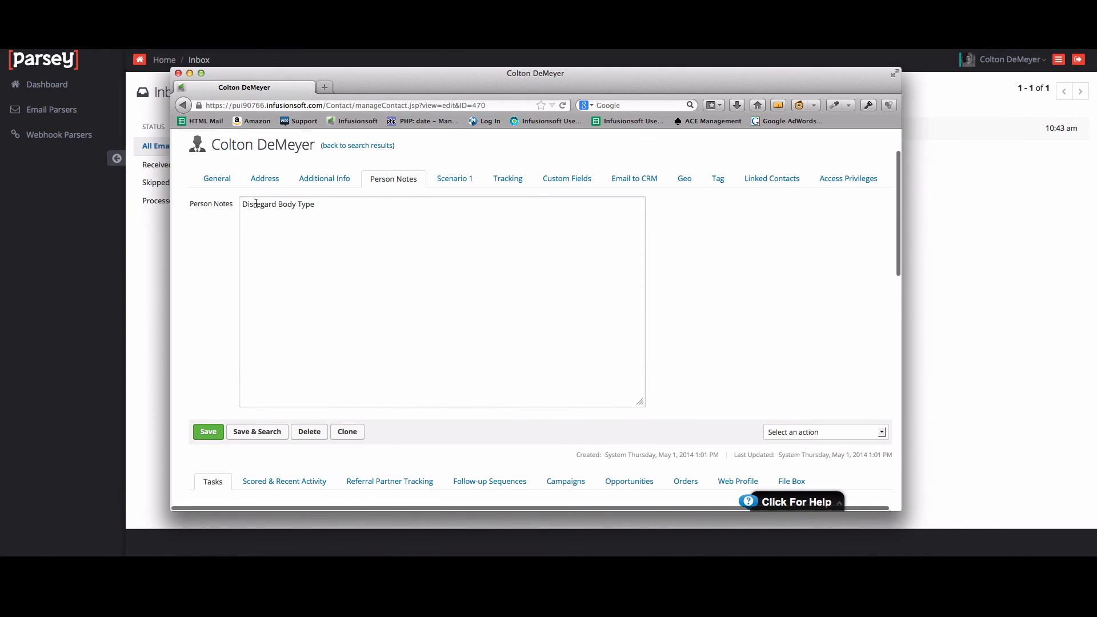
click(216, 179)
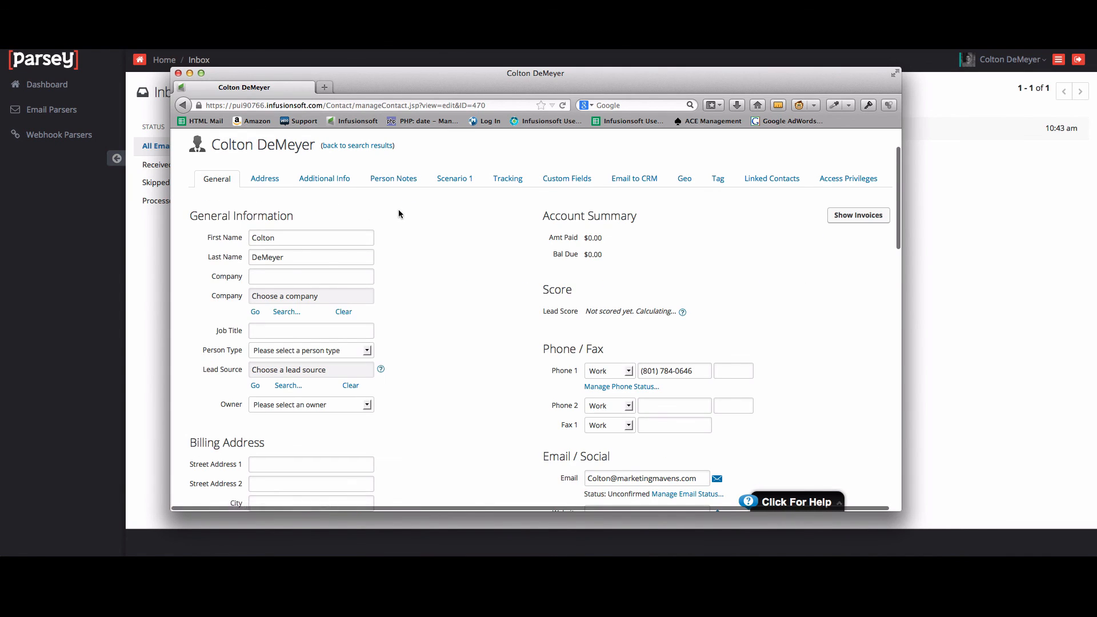